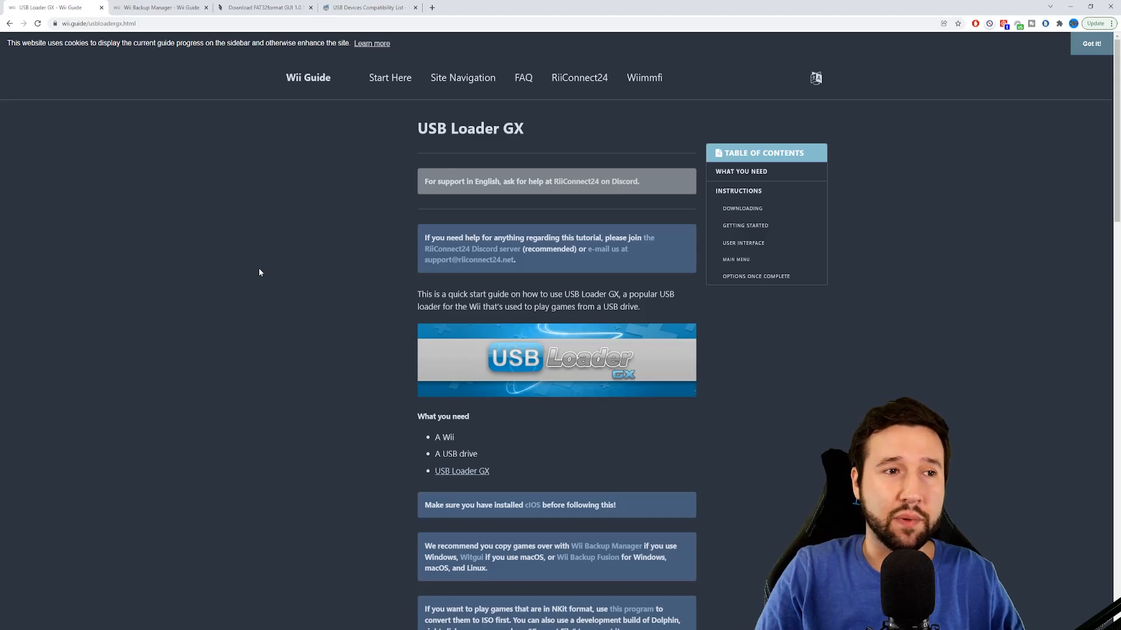
Check the FAT32format download page, return to the Wii Guide and get the USB Loader GX zip.
triple_click(471, 128)
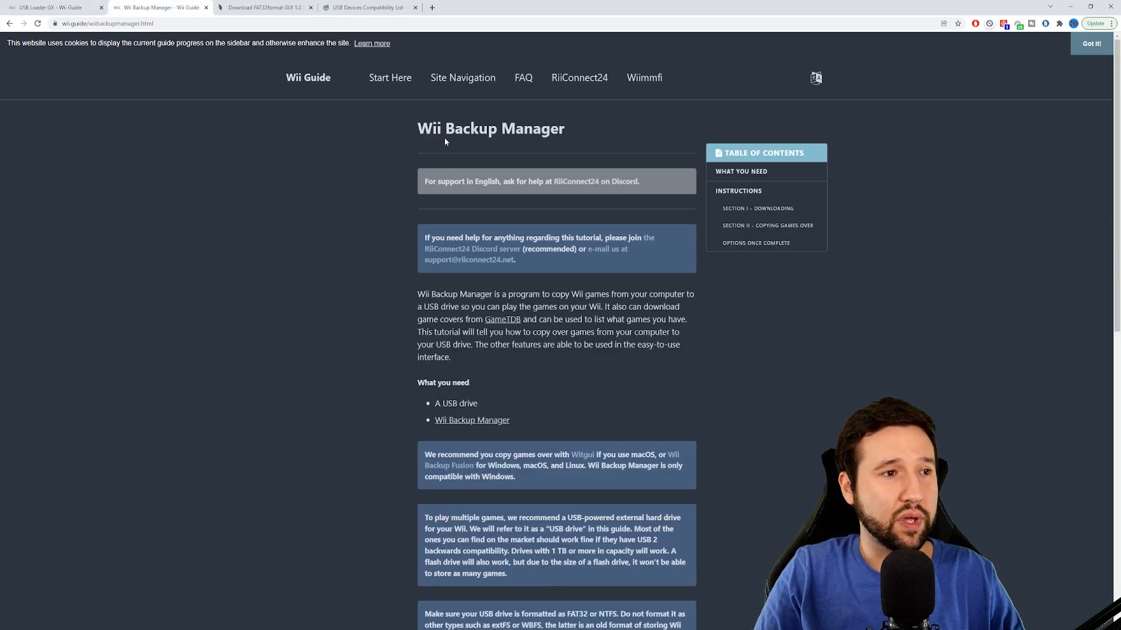
left_click(265, 7)
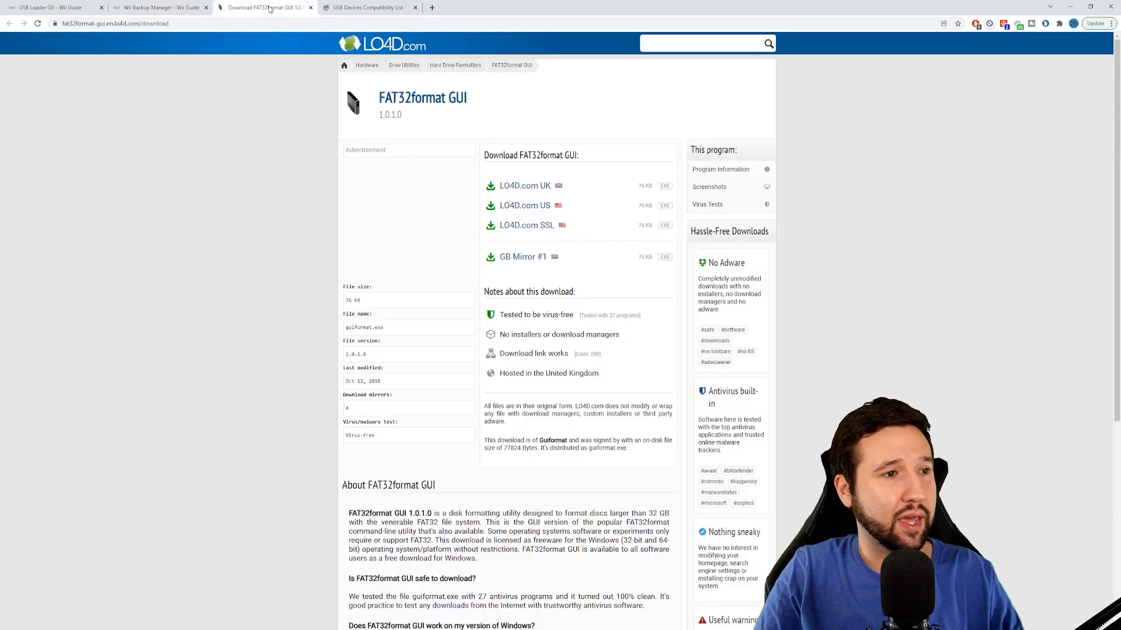
mouse_move(462, 103)
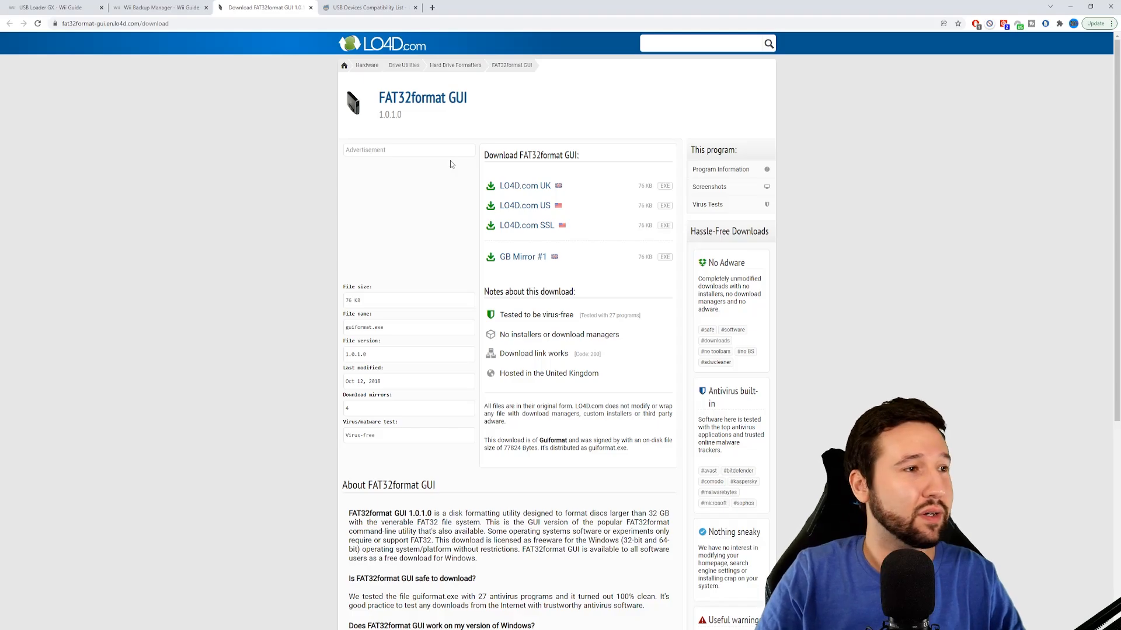
left_click(50, 9)
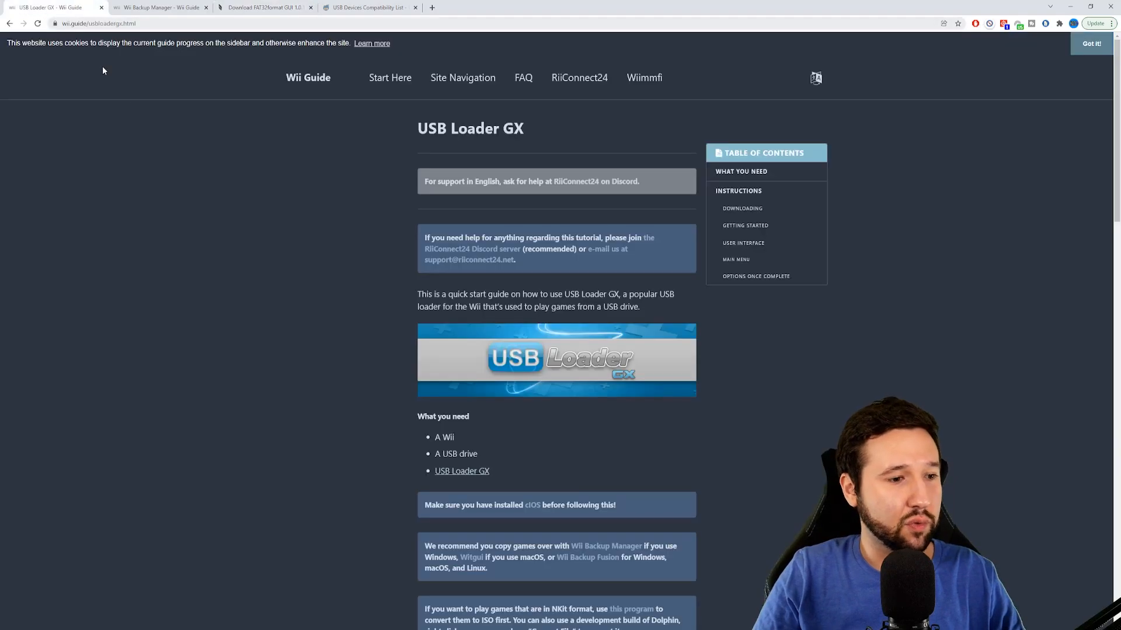
scroll("down", 3)
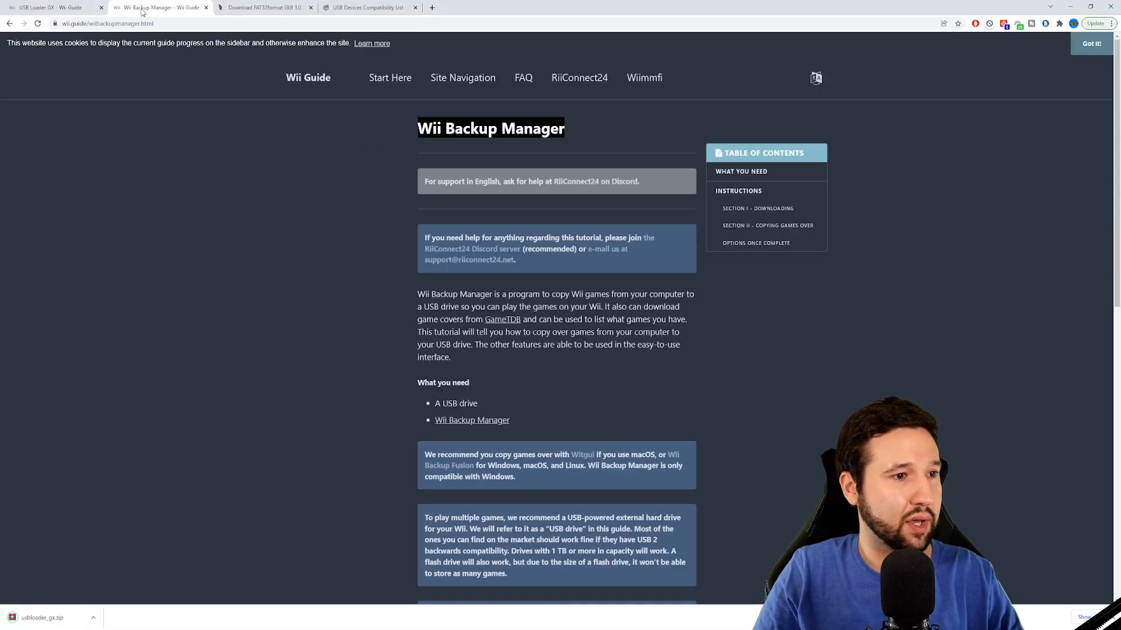
scroll("down", 3)
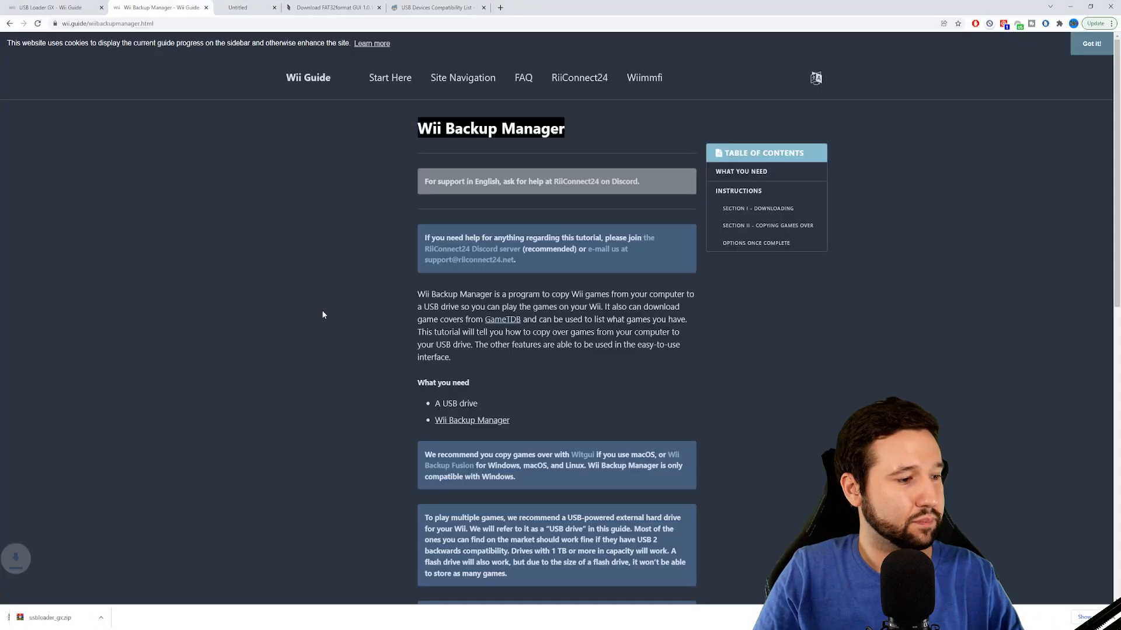
left_click(265, 7)
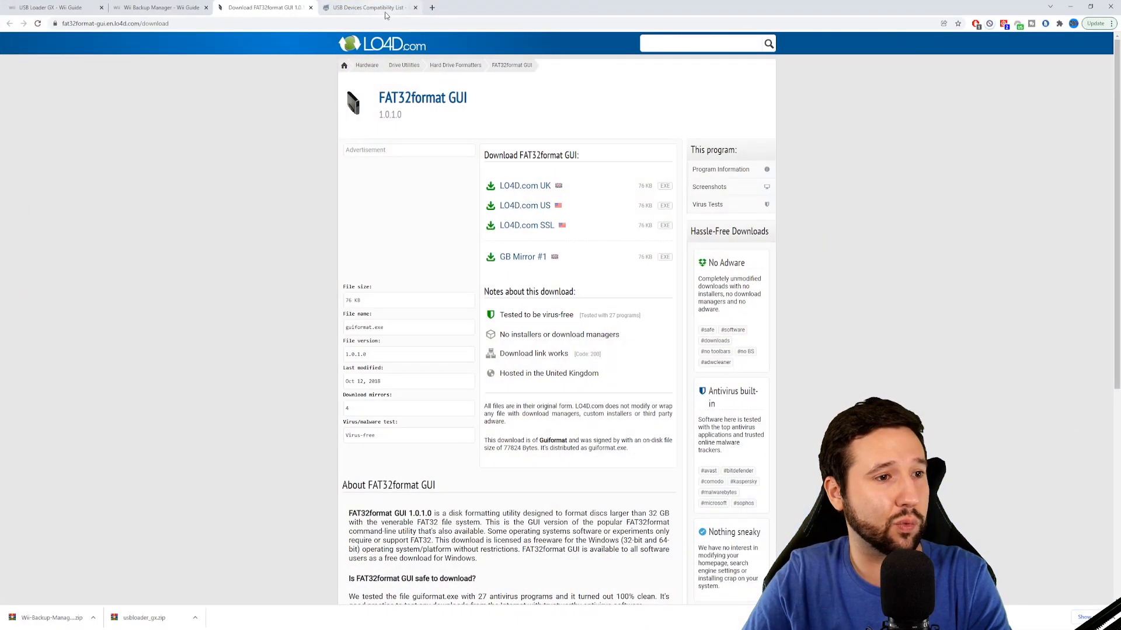
Review the USB Devices Compatibility List drive tables.
left_click(368, 8)
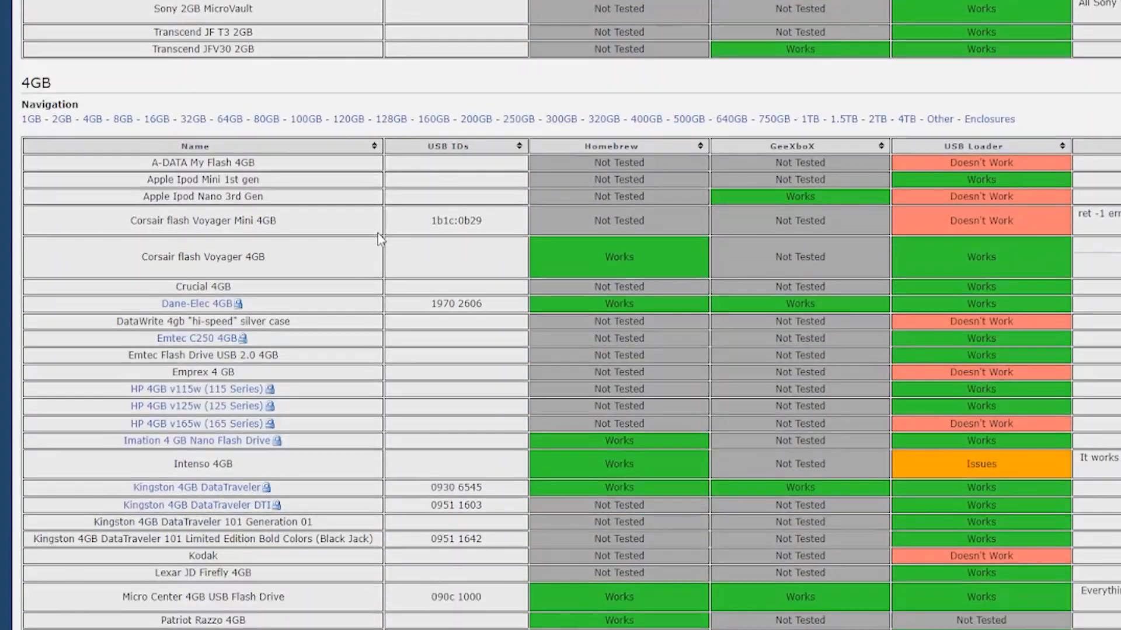
scroll("down", 3)
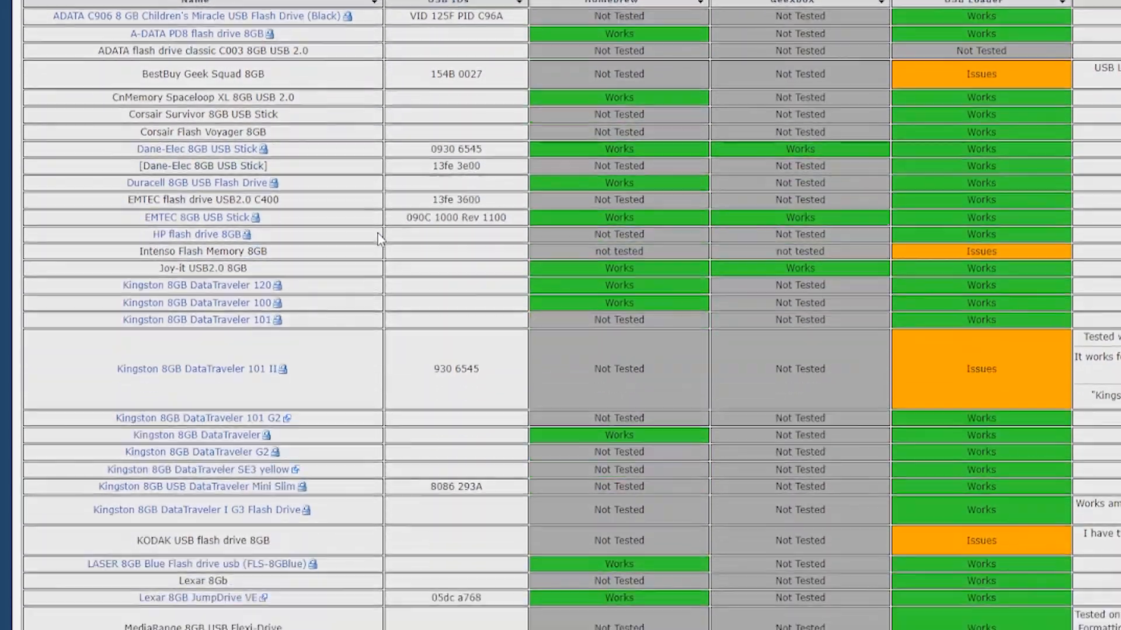
scroll("down", 3)
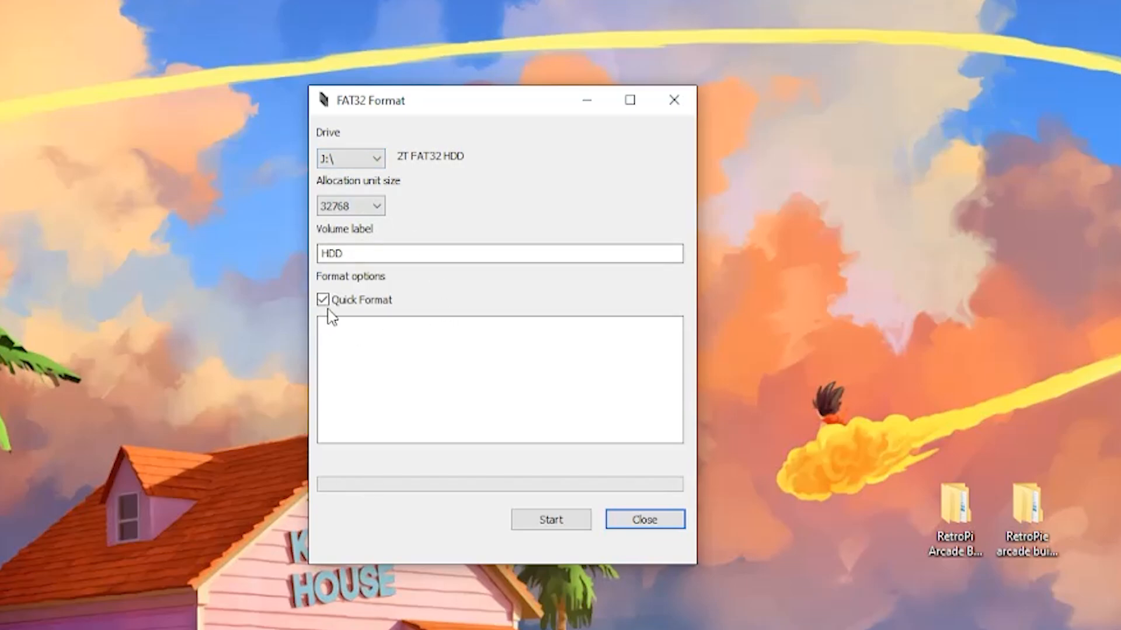
Start the quick FAT32 format of drive J: labelled HDD, confirm the wipe, and close guiformat.
left_click(550, 519)
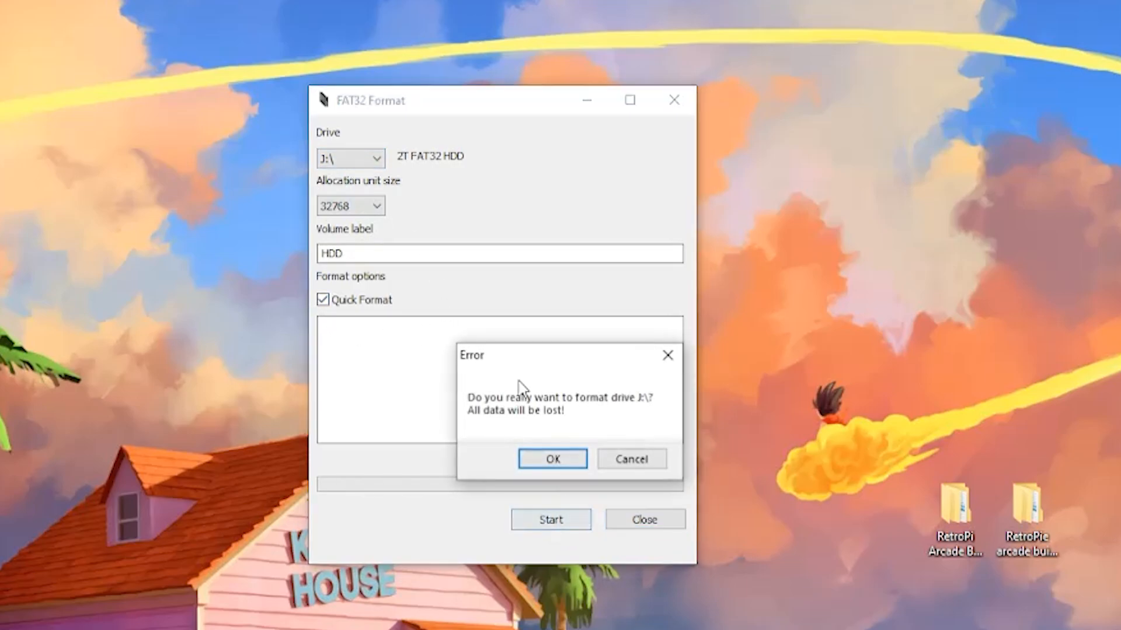
left_click(551, 459)
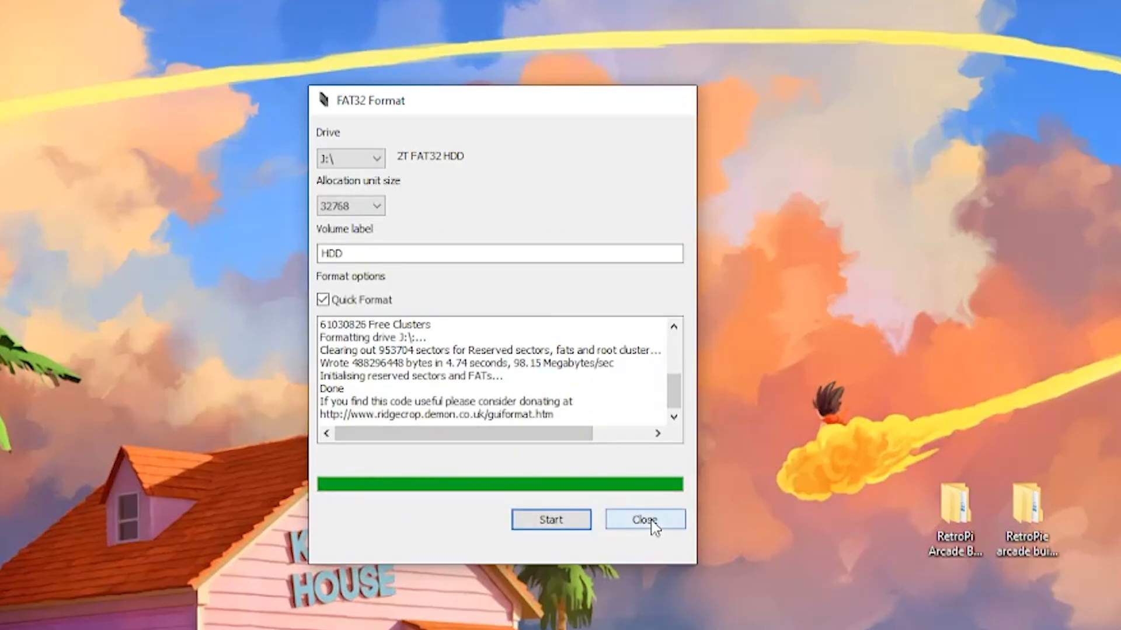
left_click(642, 519)
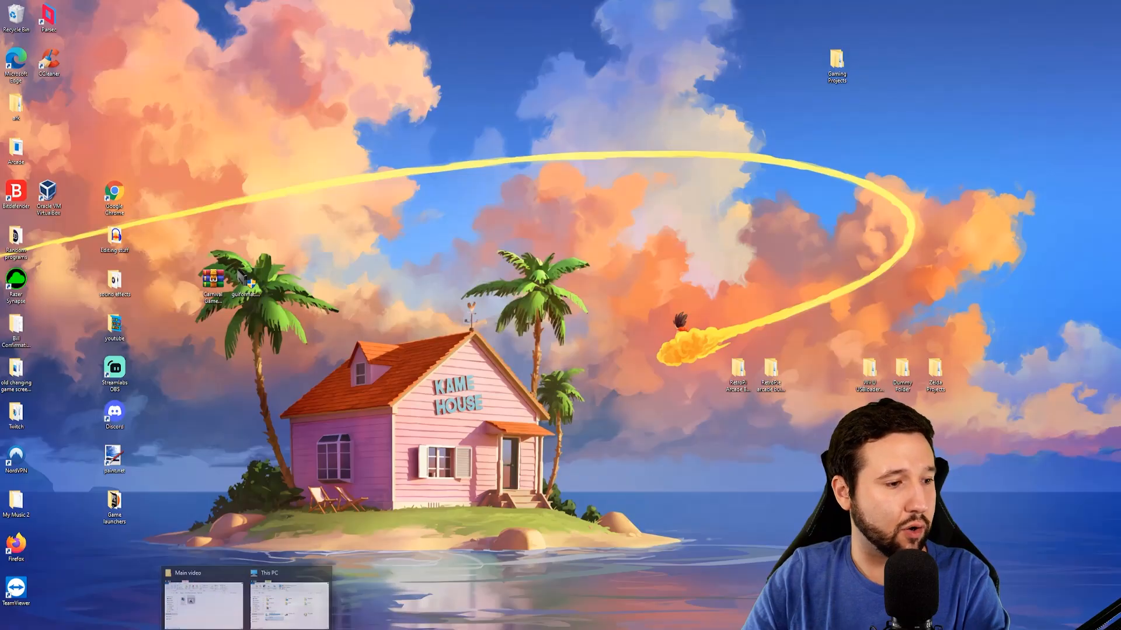
Create a new folder named wbfs on HDD (J:) from This PC.
left_click(289, 572)
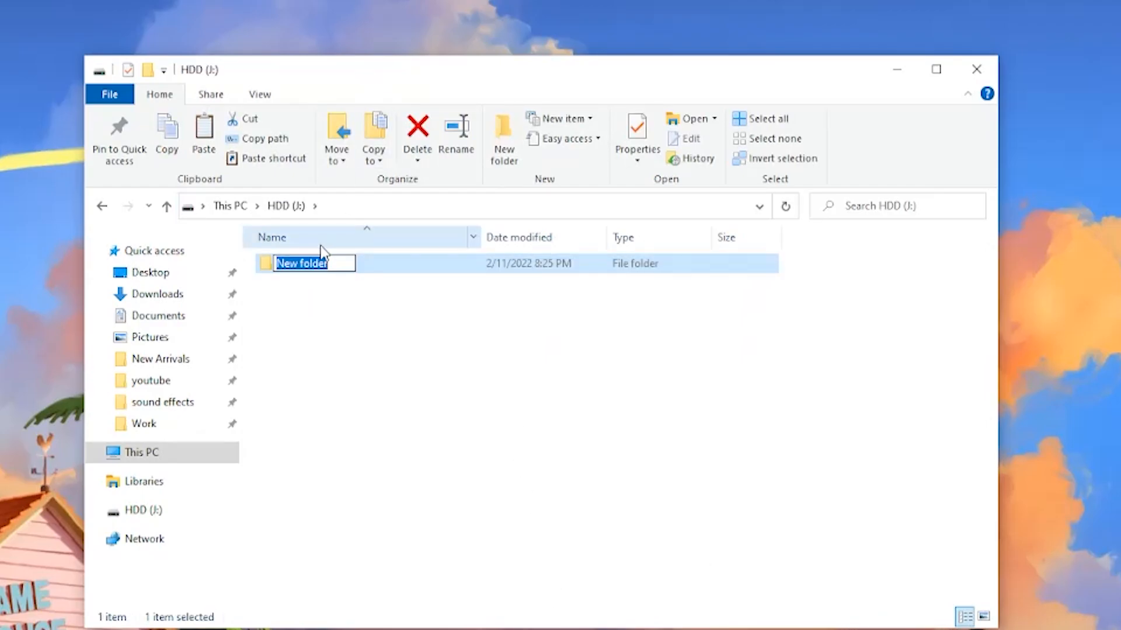
type("wbfs")
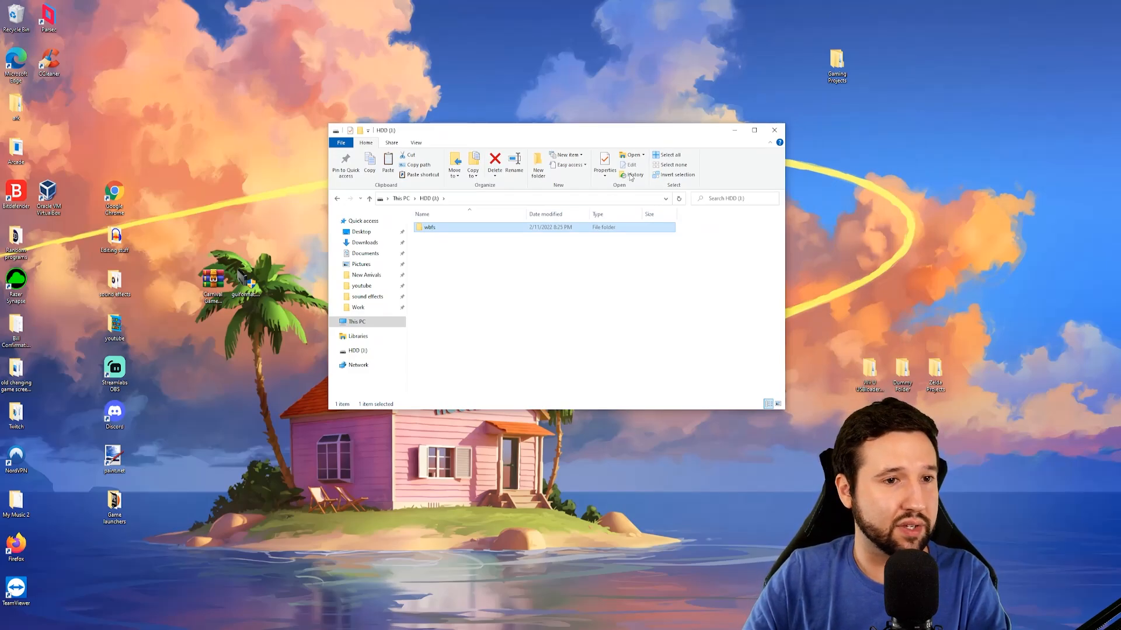
left_click(773, 129)
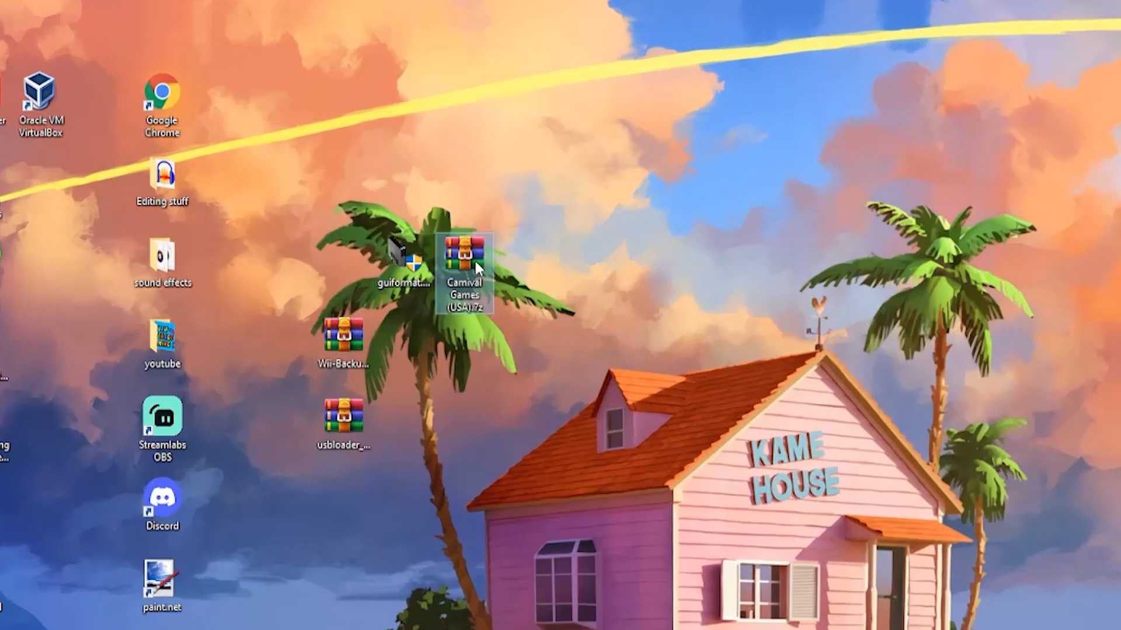
Extract Carnival Games (USA).7z to its folder and run WiiBackupManager_Win64.exe from its zip.
right_click(466, 256)
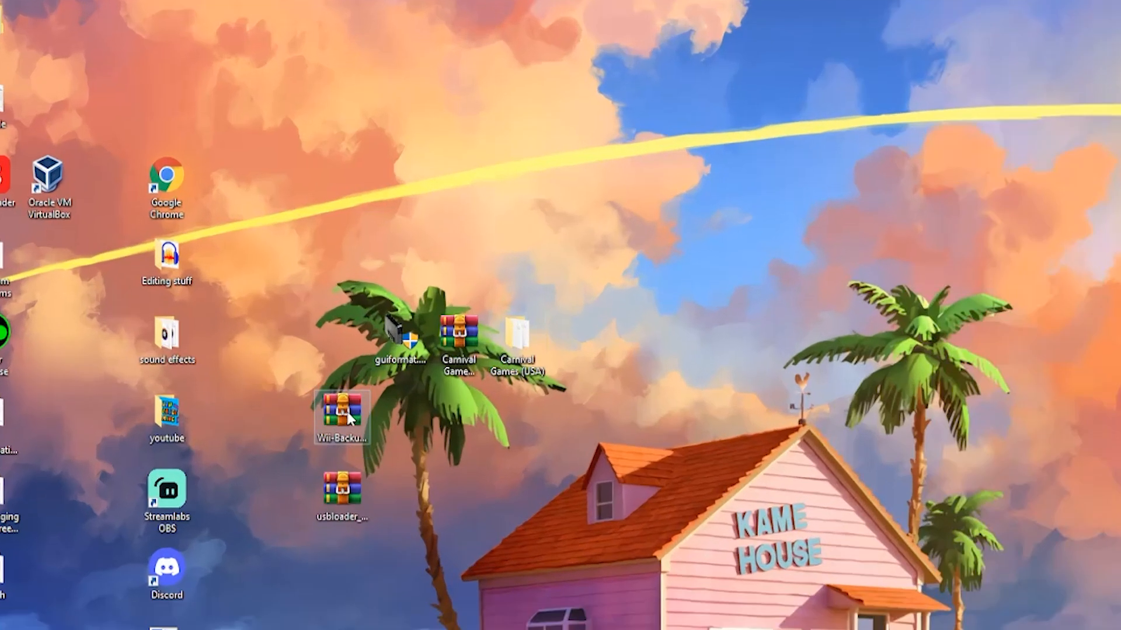
double_click(342, 413)
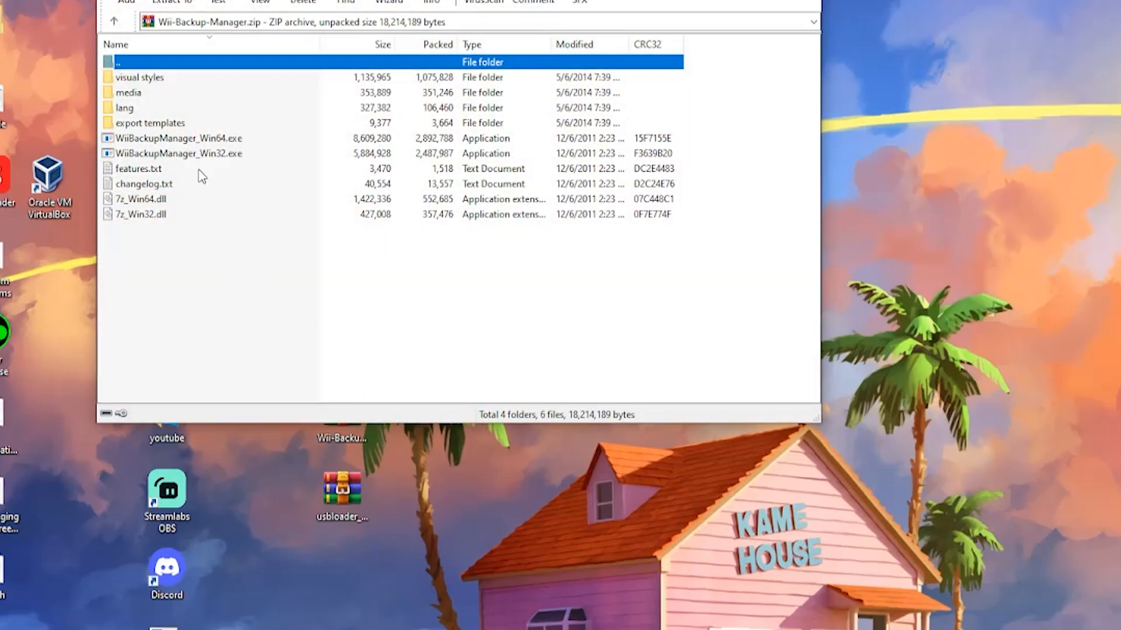
mouse_move(178, 145)
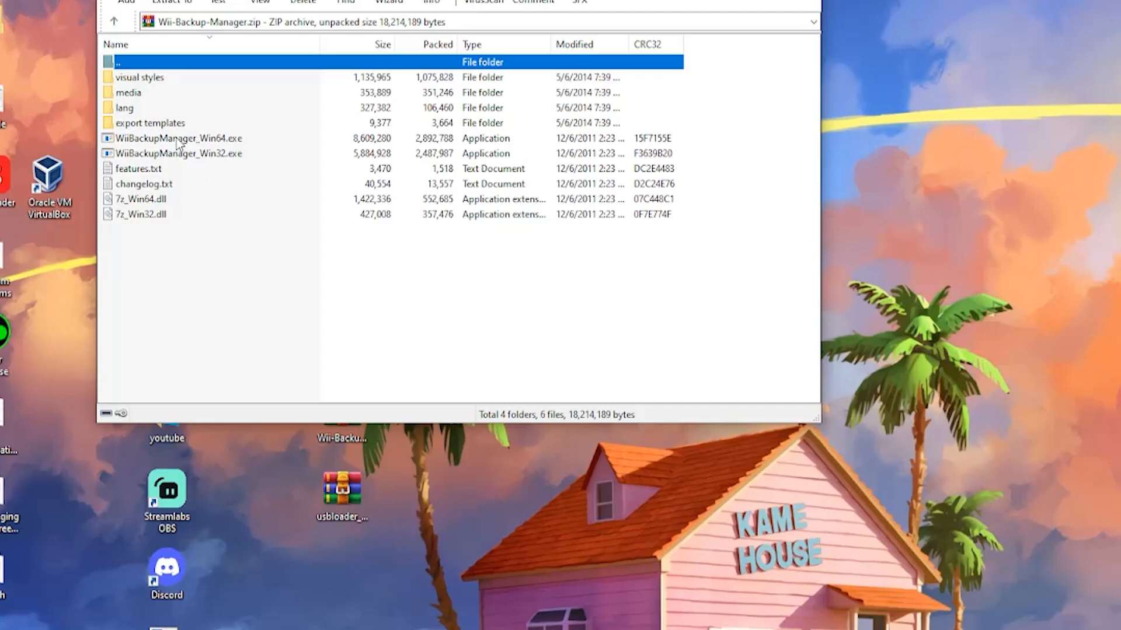
left_click(178, 137)
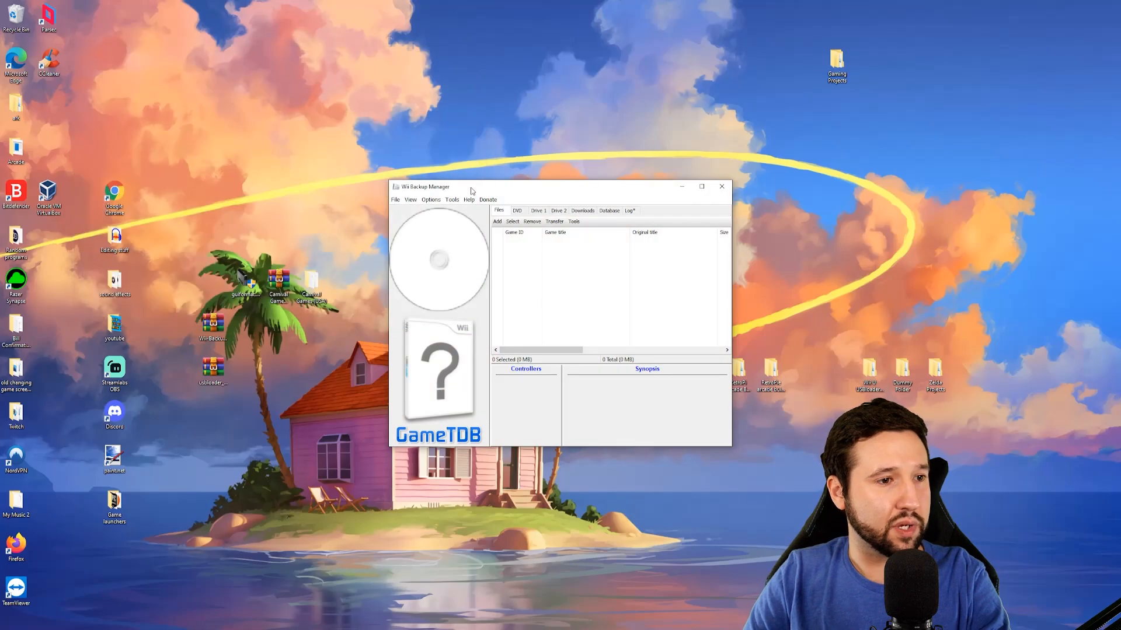
Add the Carnival Games (USA) game file from its desktop folder to Wii Backup Manager.
left_click(648, 210)
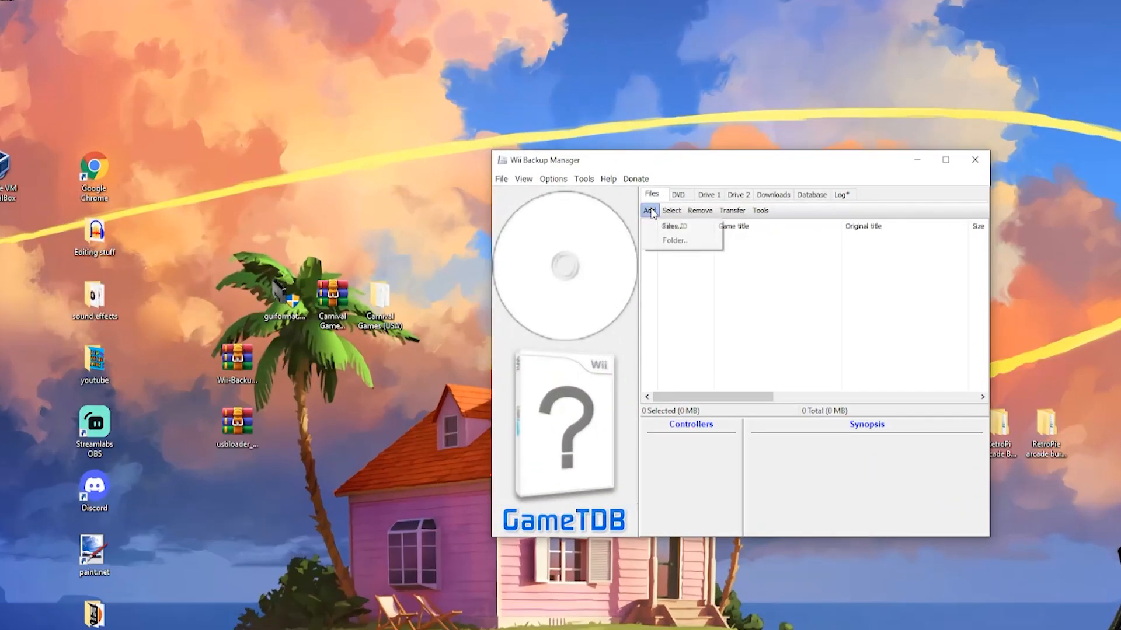
left_click(674, 225)
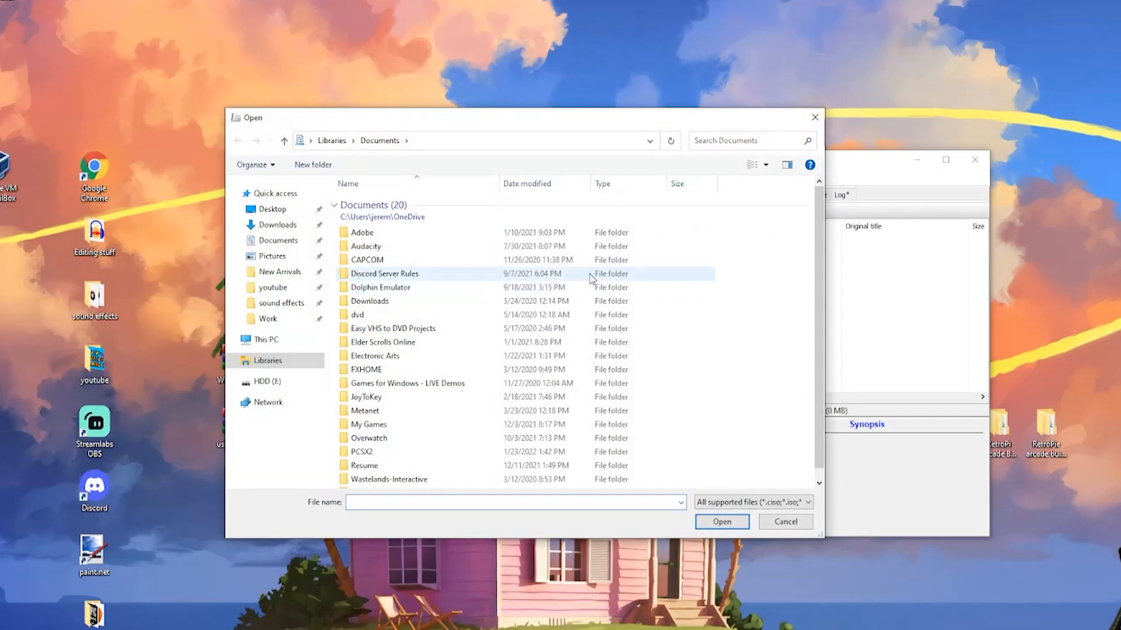
left_click(271, 209)
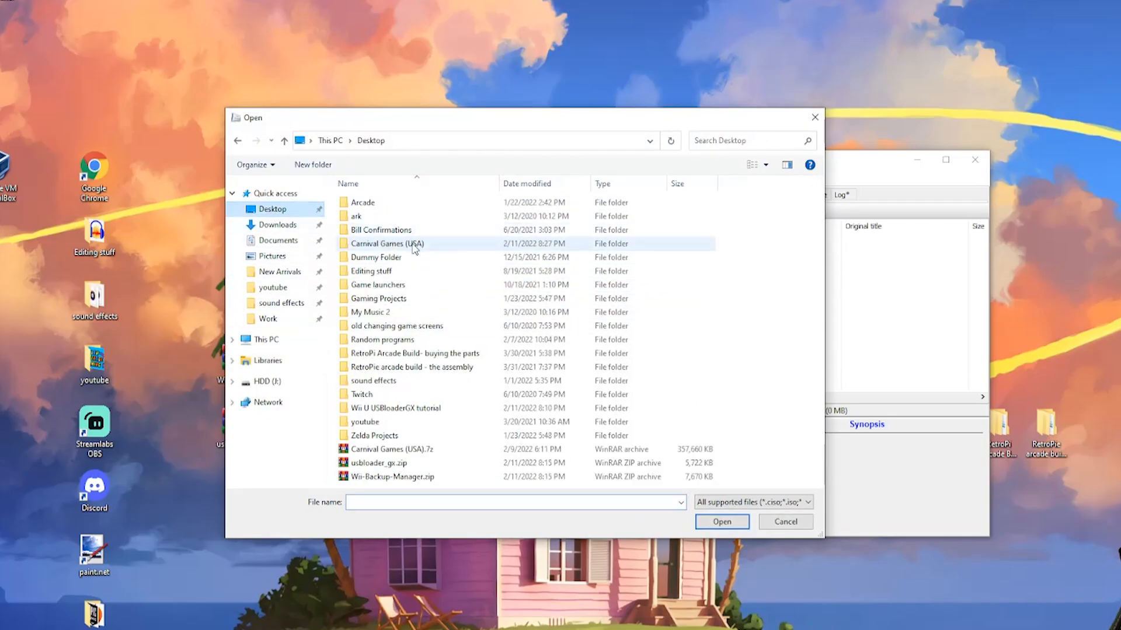
mouse_move(390, 246)
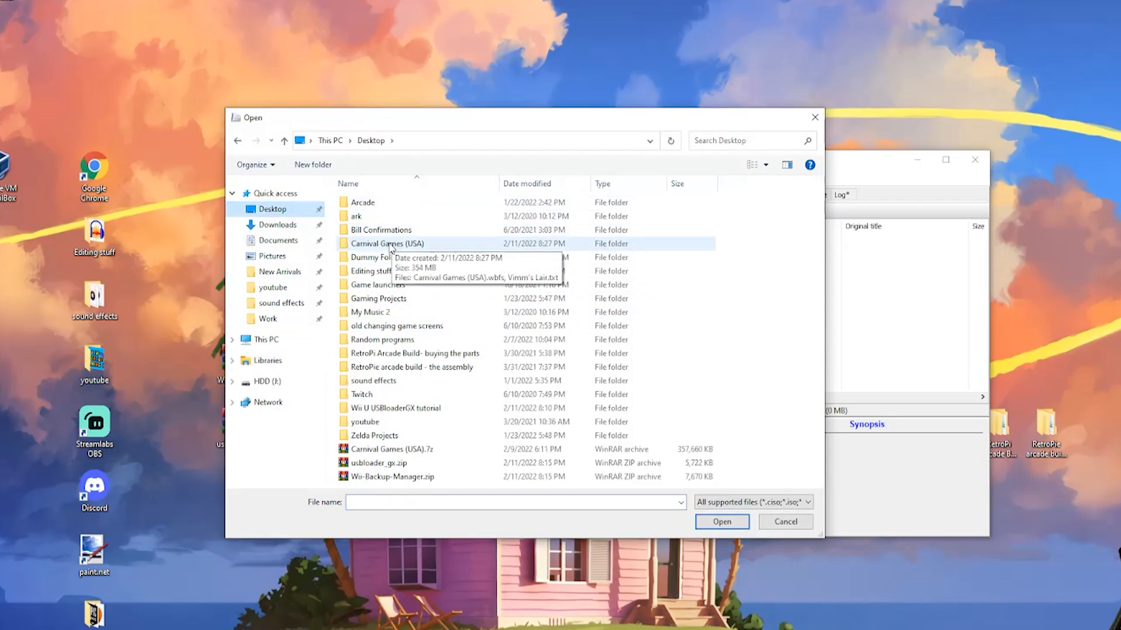
double_click(387, 243)
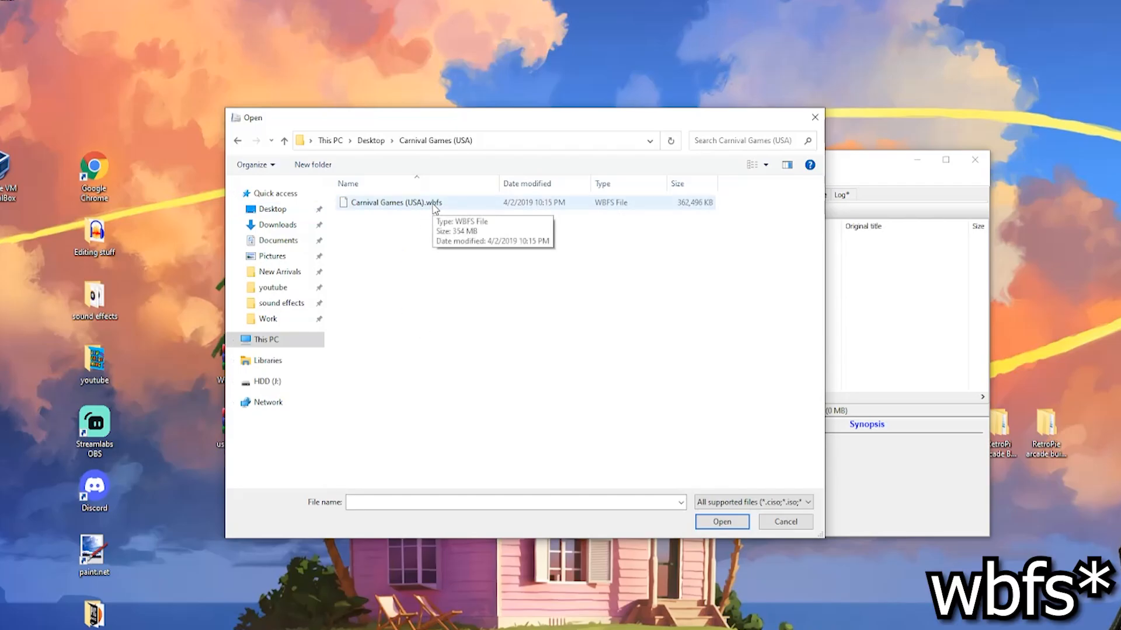
left_click(721, 522)
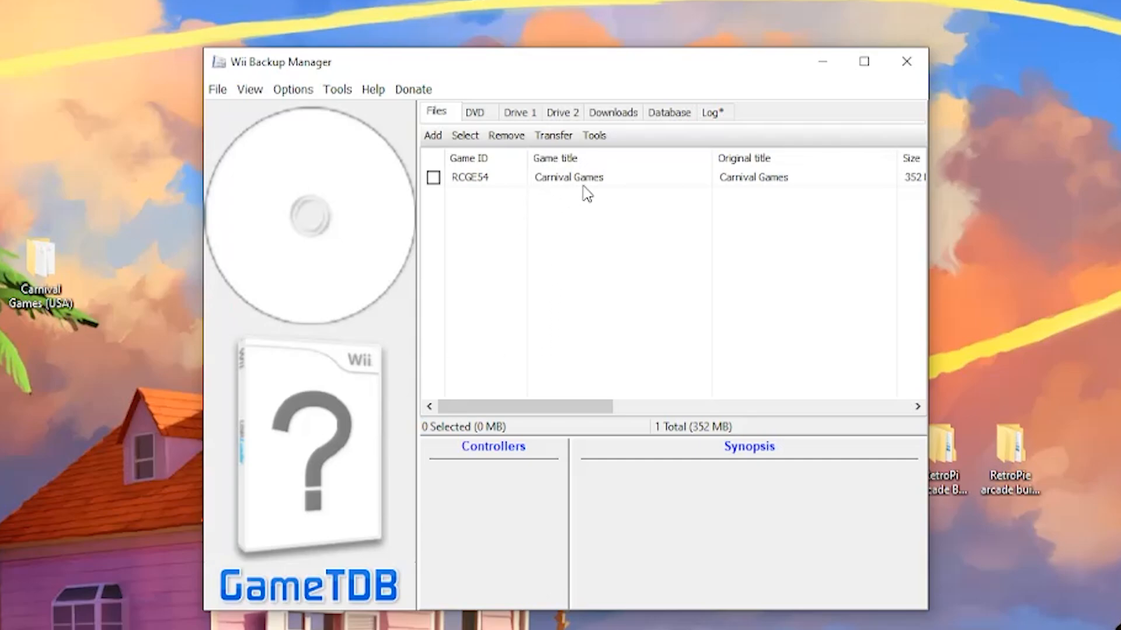
mouse_move(434, 186)
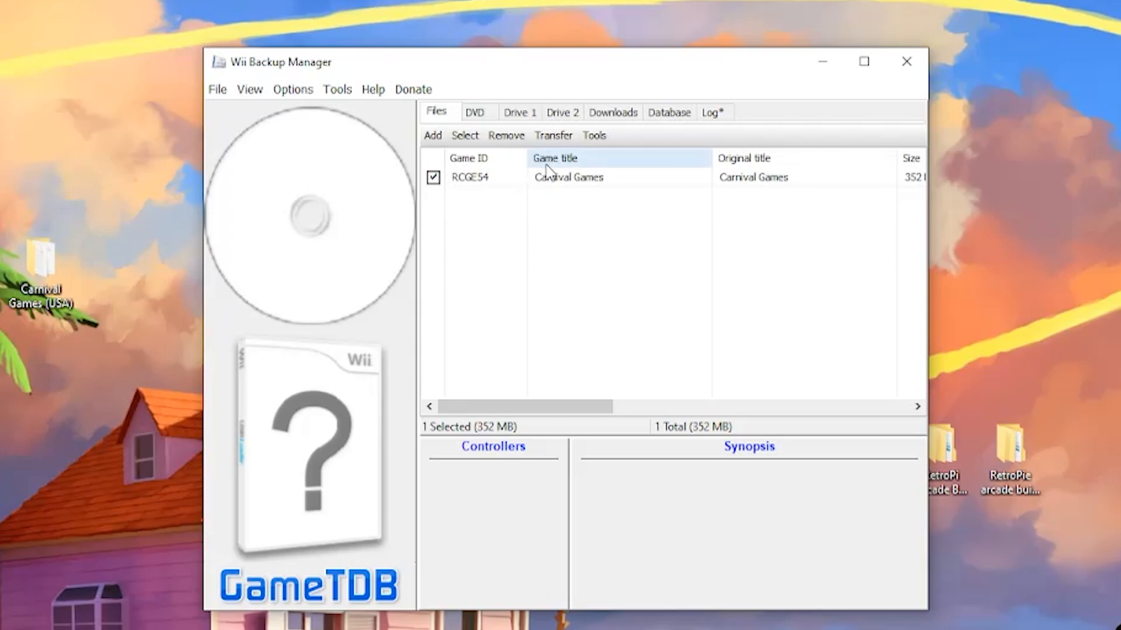
Transfer the game as a WBFS file into HDD (J:)\wbfs.
left_click(553, 136)
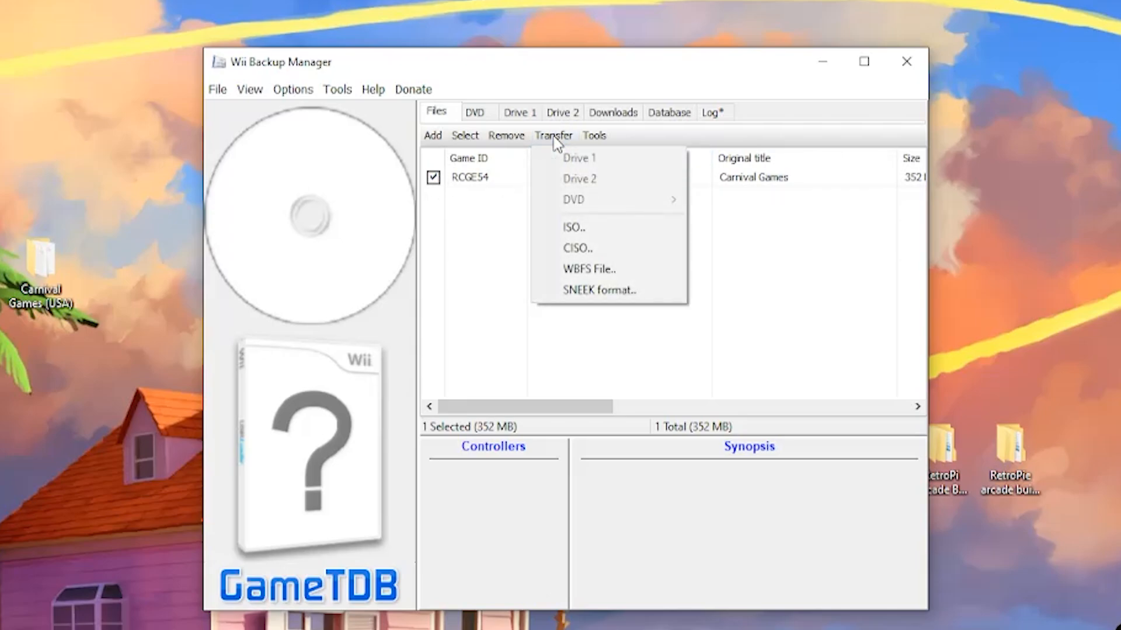
mouse_move(588, 270)
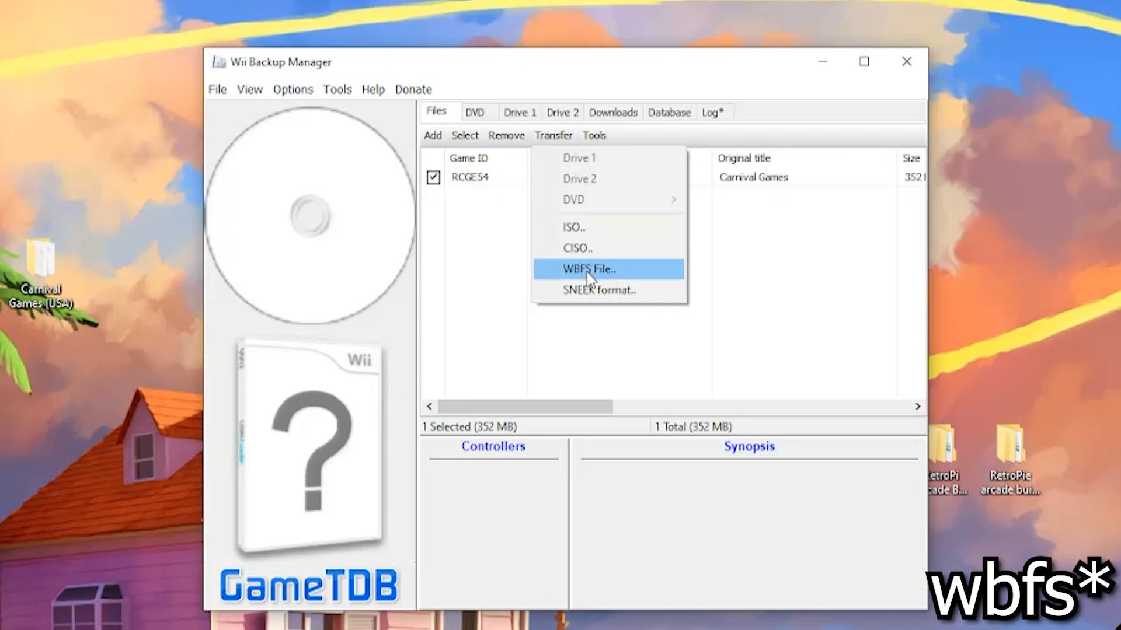
left_click(588, 269)
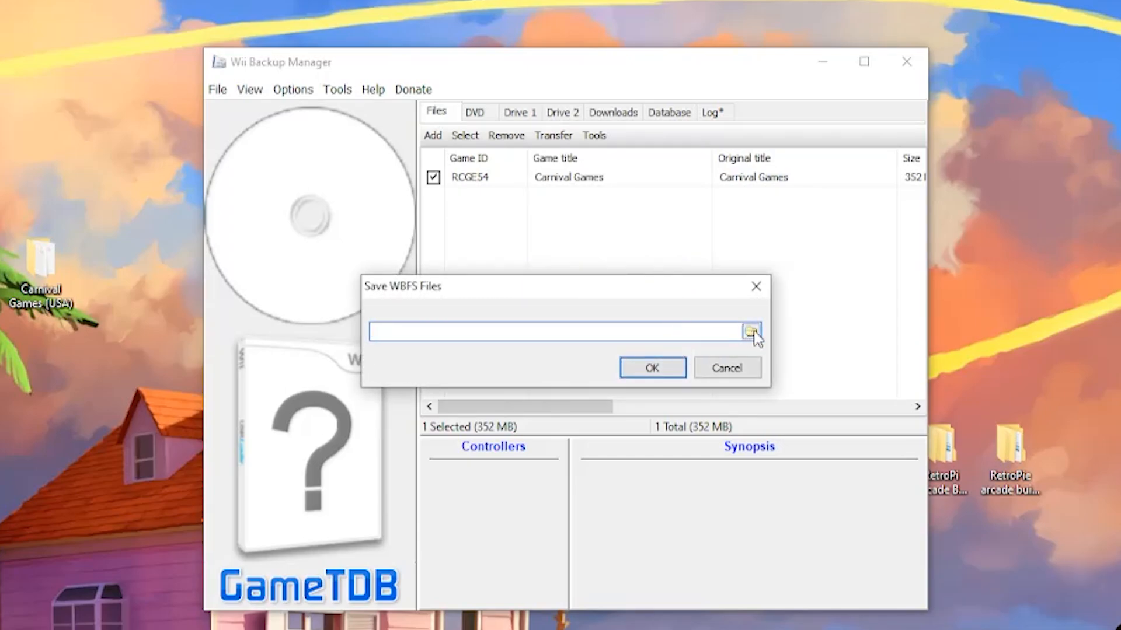
left_click(749, 331)
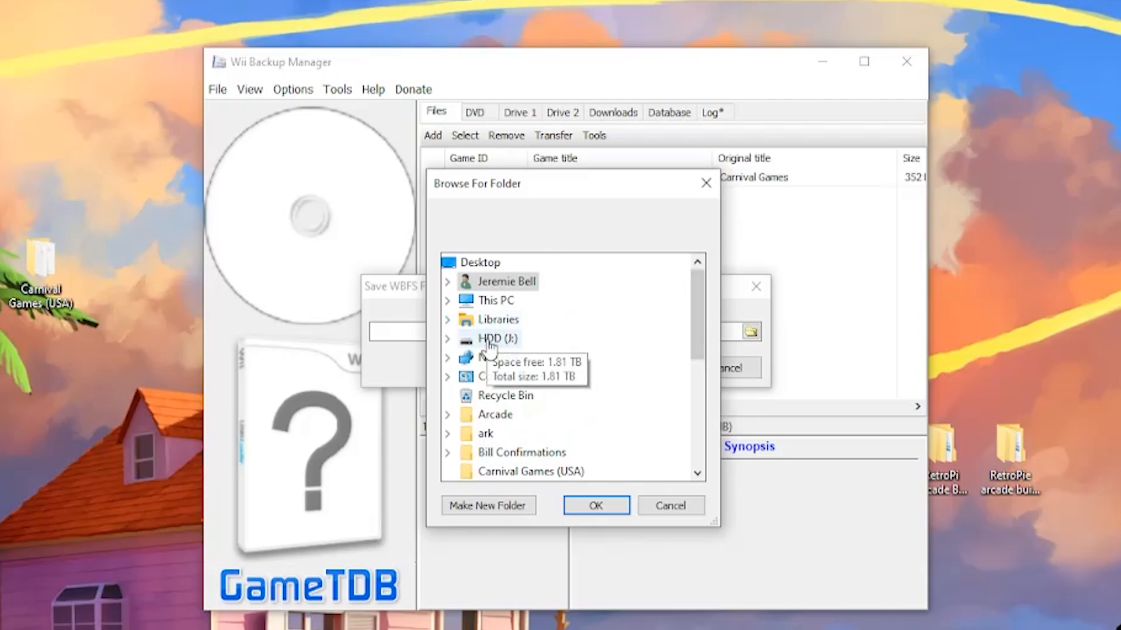
left_click(448, 339)
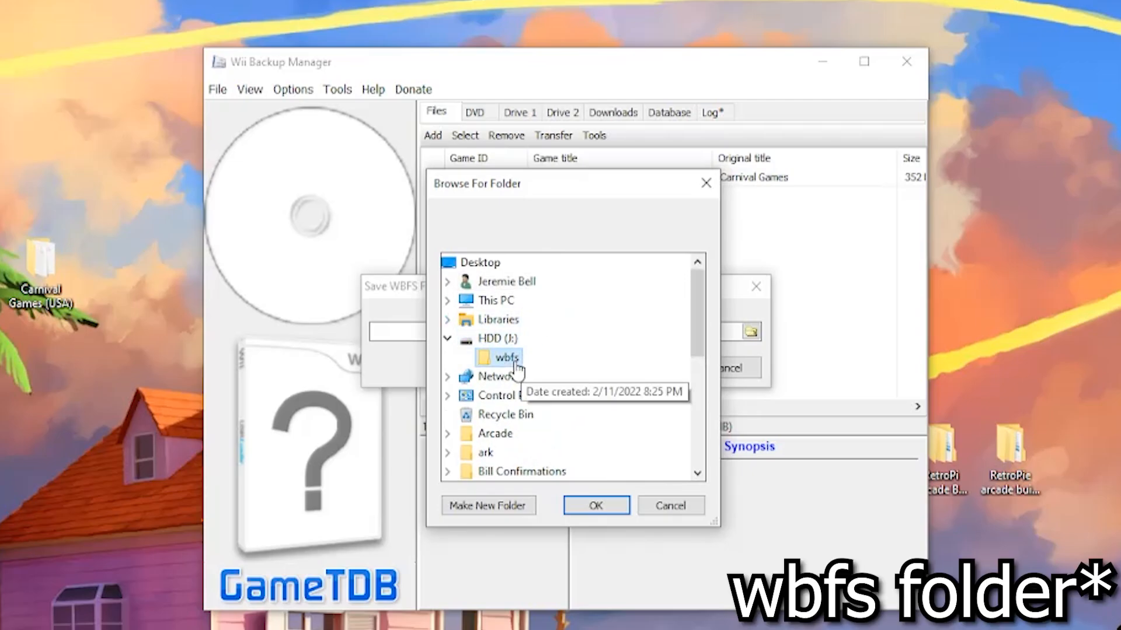
left_click(595, 505)
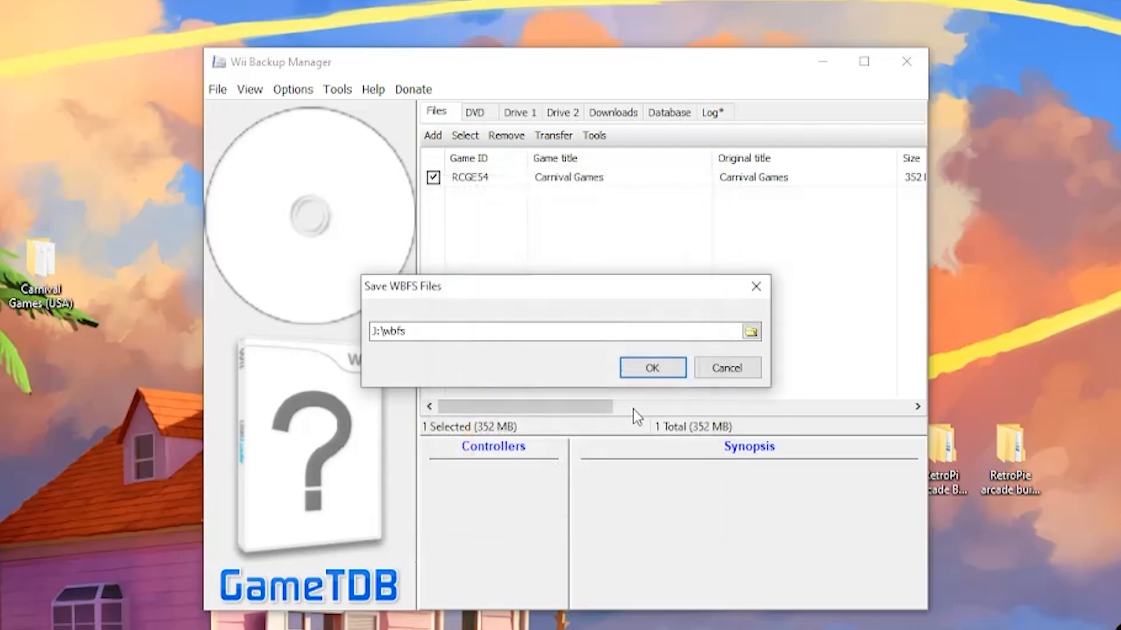
left_click(650, 368)
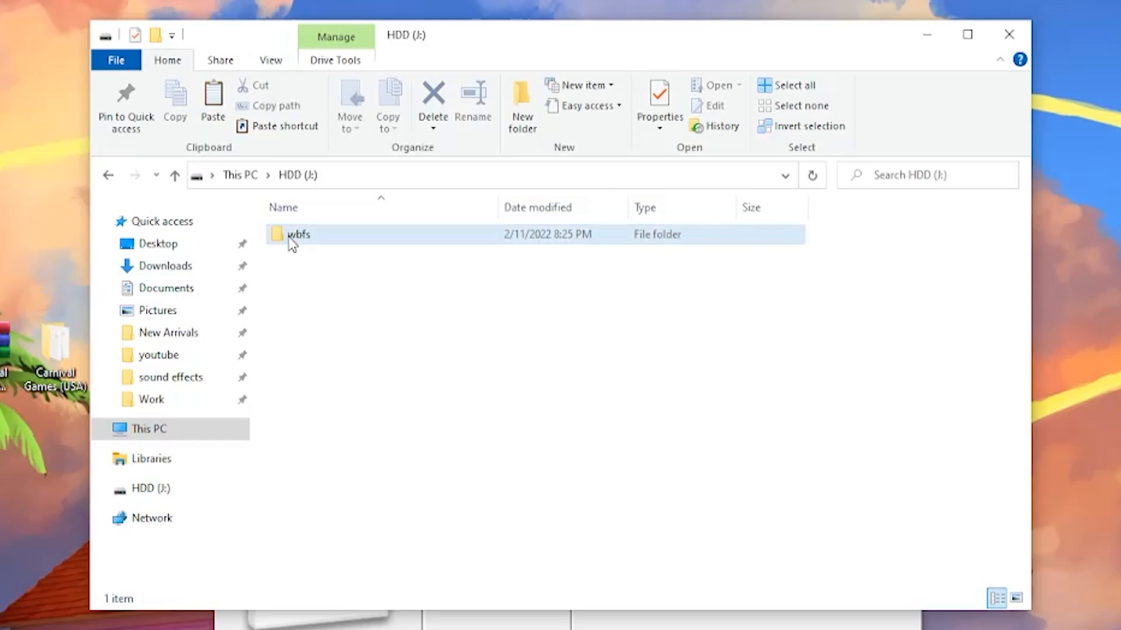
Check the wbfs folder on HDD (J:) holds Carnival Games [RCGE54] with RCGE54.wbfs.
double_click(298, 235)
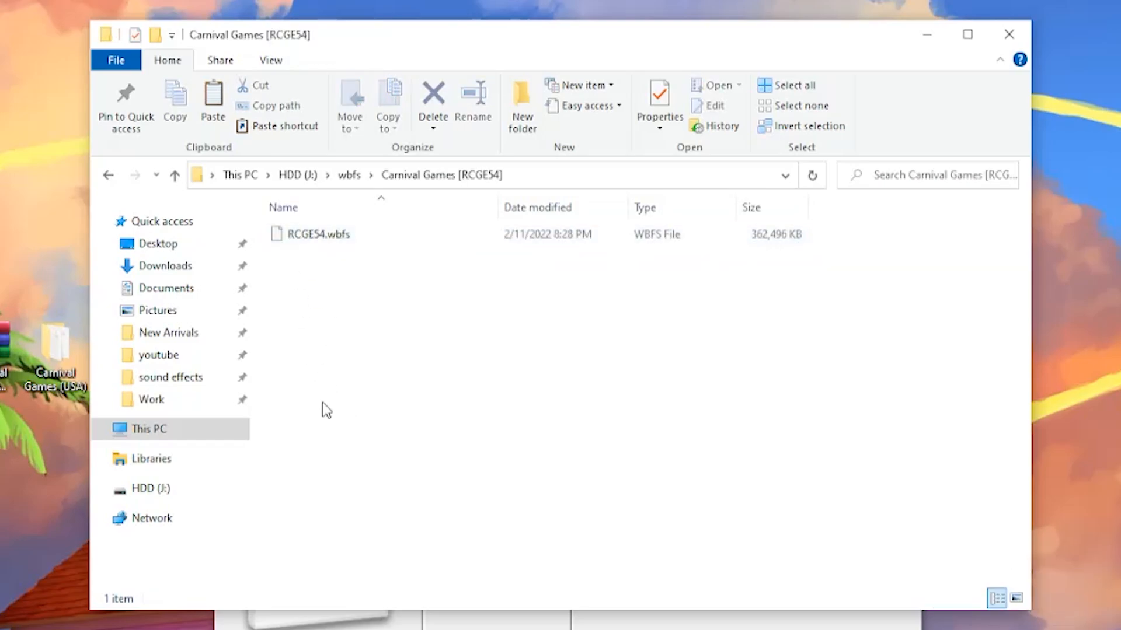
mouse_move(319, 243)
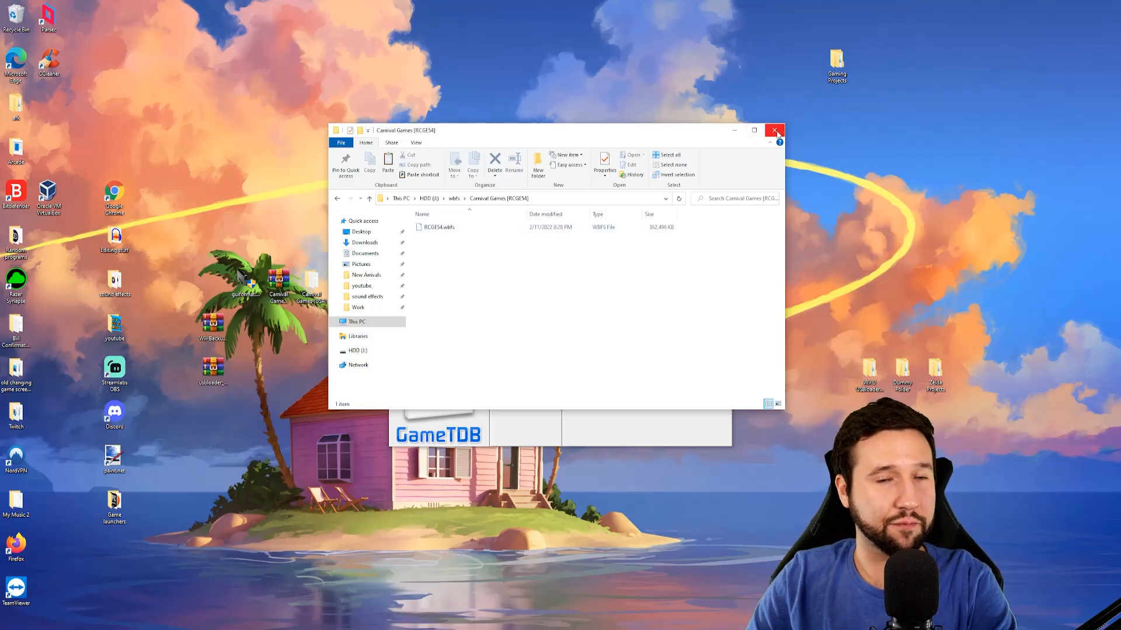
mouse_move(775, 132)
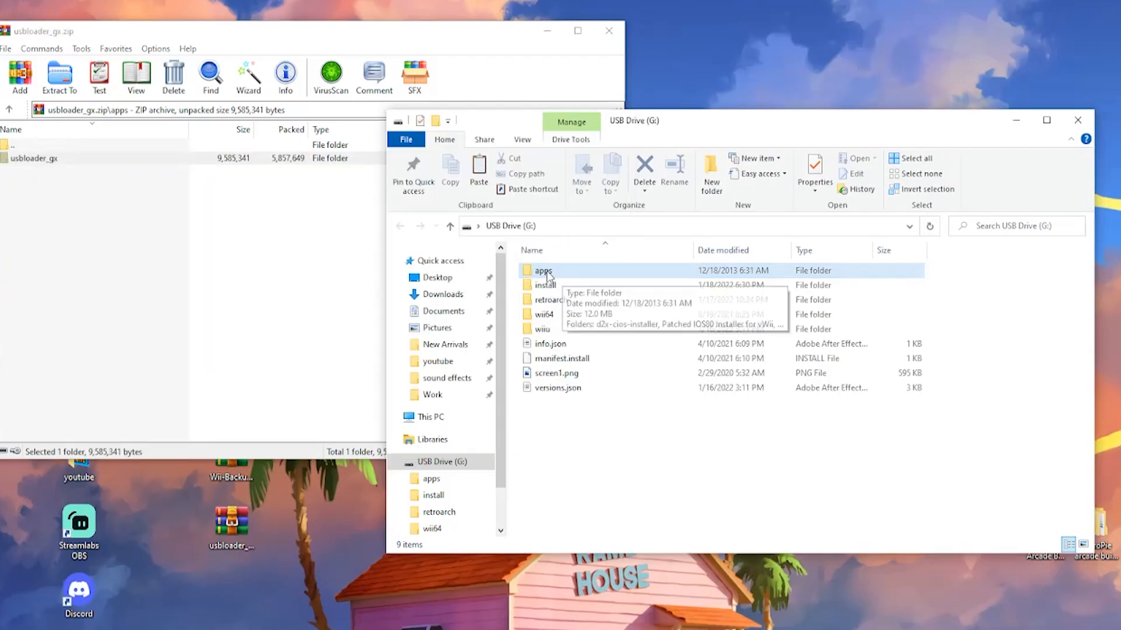
Browse into apps\usbloader_gx on USB Drive (G:) beside the usbloader_gx archive.
double_click(543, 270)
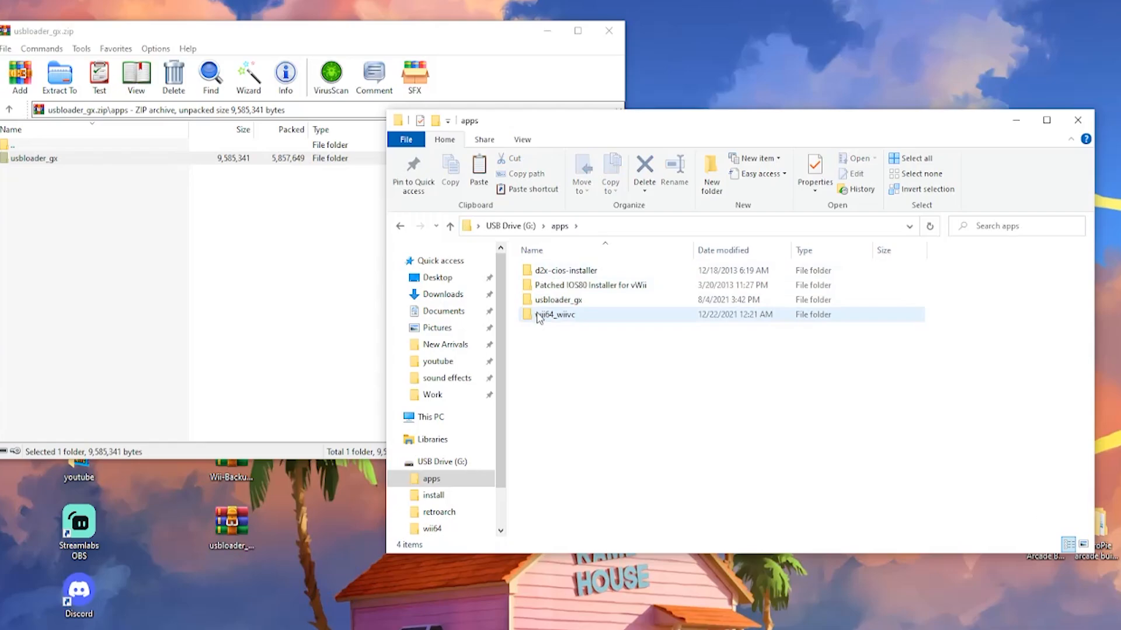
left_click(558, 300)
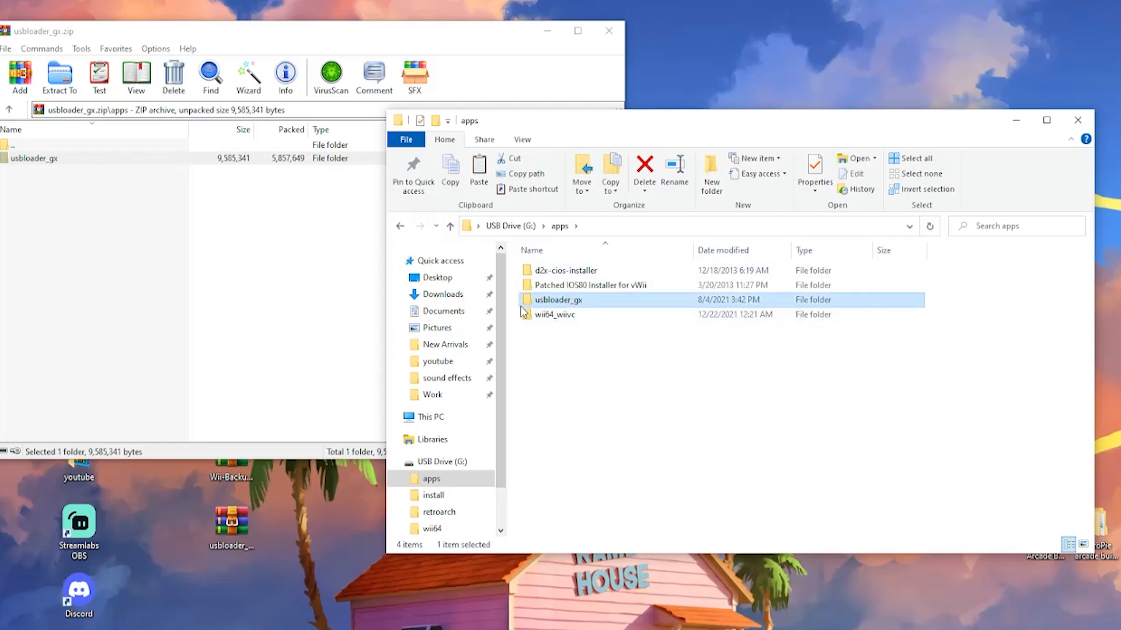
double_click(558, 300)
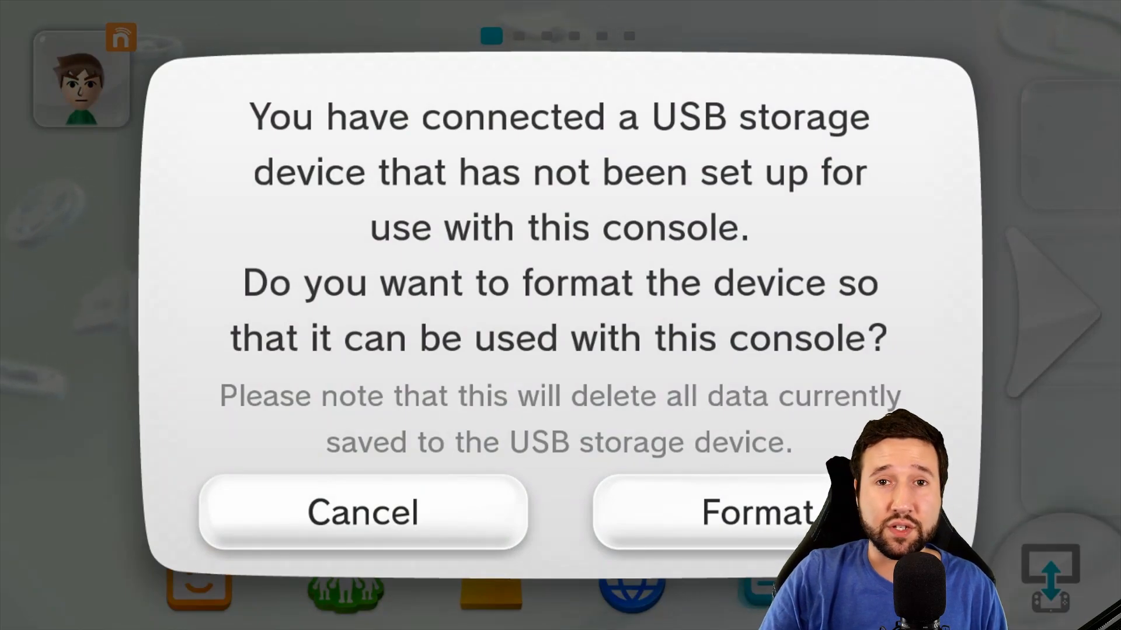
Cancel the Wii U prompt to format the connected USB storage device.
left_click(362, 511)
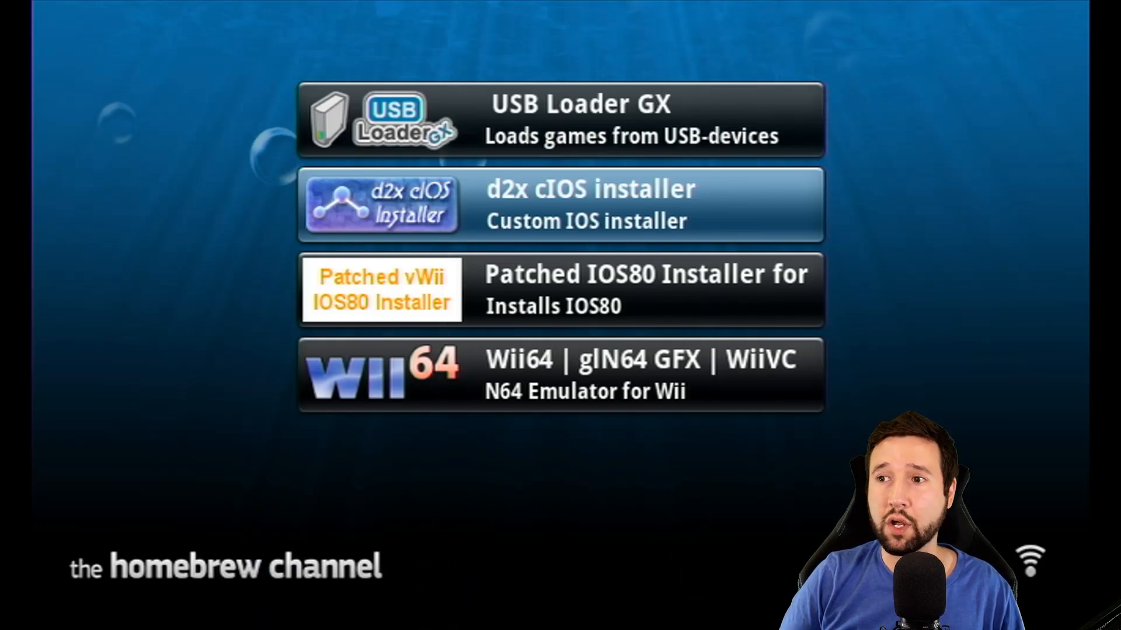
Select USB Loader GX in the Homebrew Channel and load it.
left_click(562, 119)
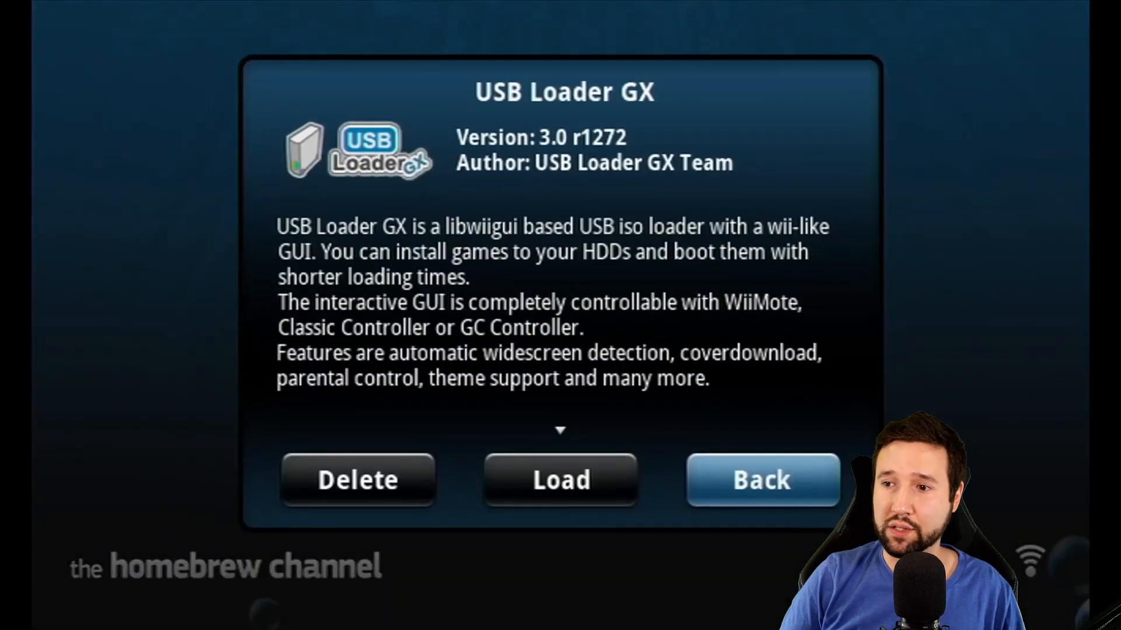
left_click(762, 479)
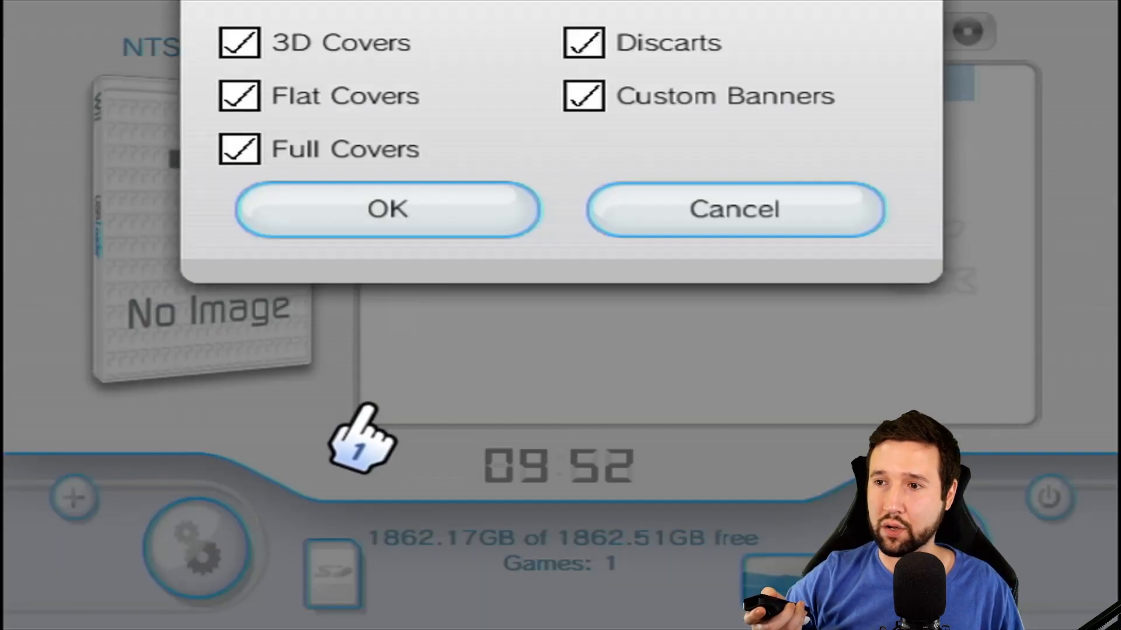
Download all selected cover image types and confirm the finished download so Carnival Games shows its box art.
left_click(386, 209)
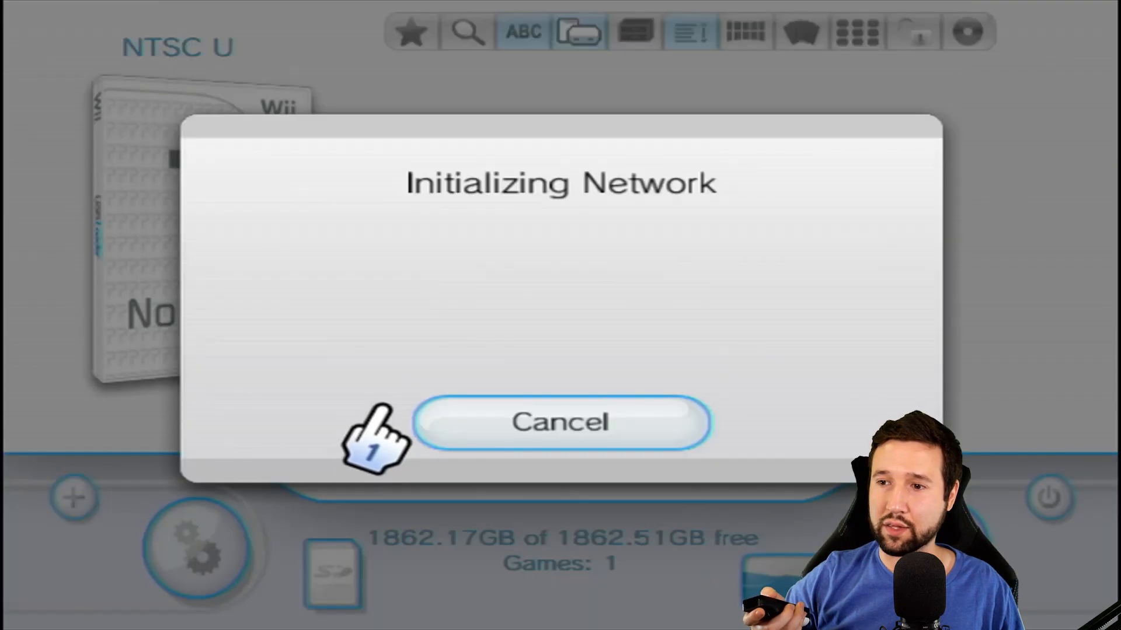
mouse_move(470, 300)
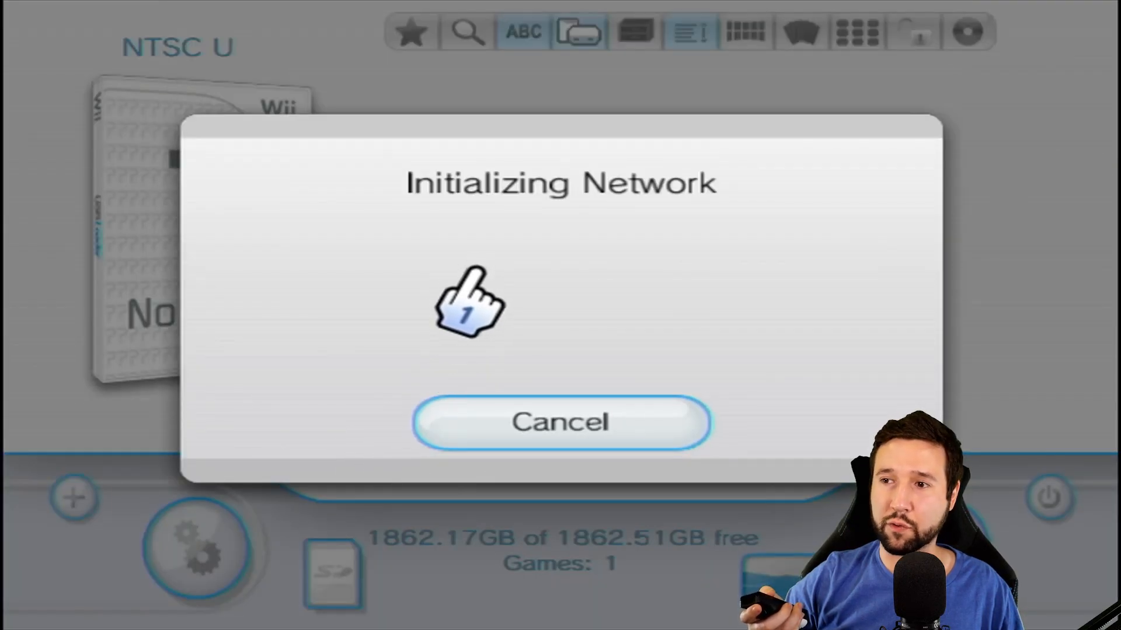
left_click(559, 422)
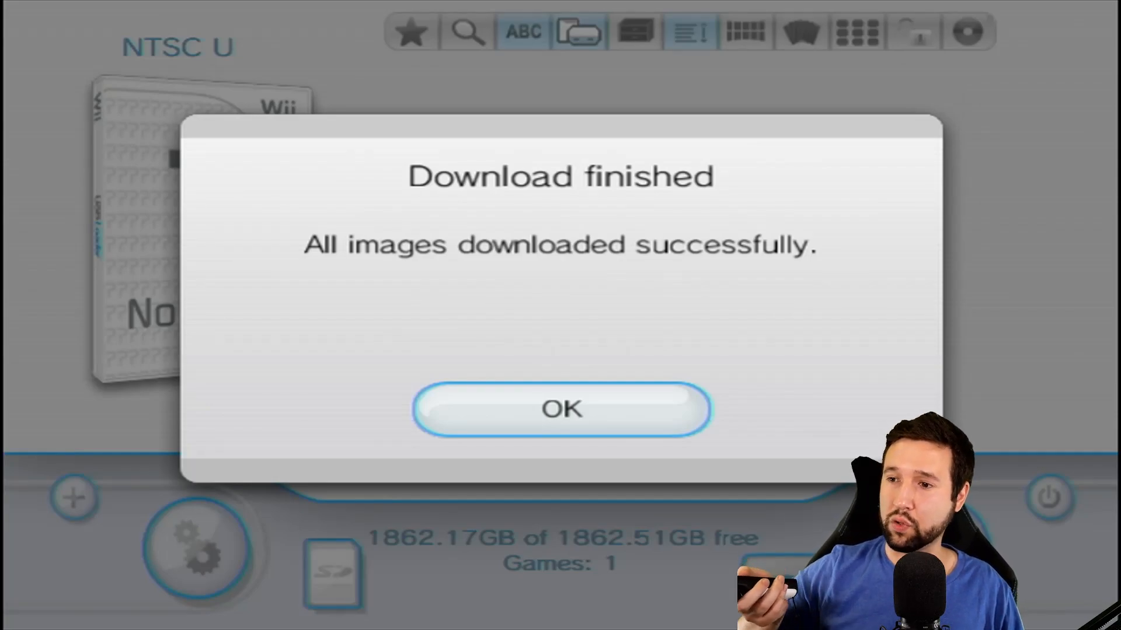
mouse_move(515, 286)
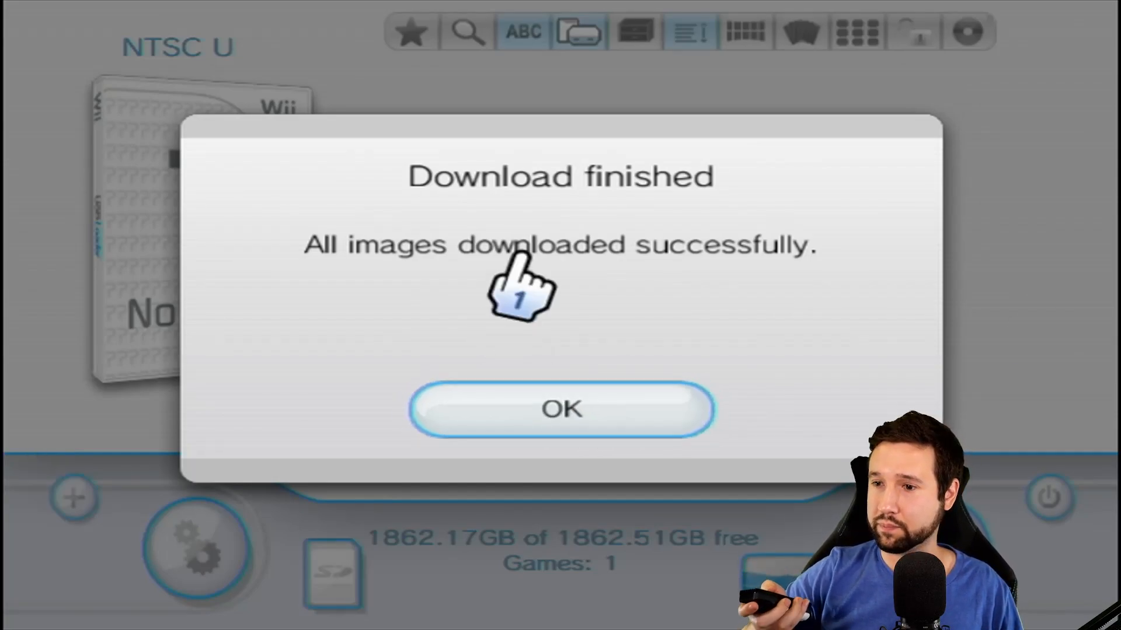
left_click(561, 409)
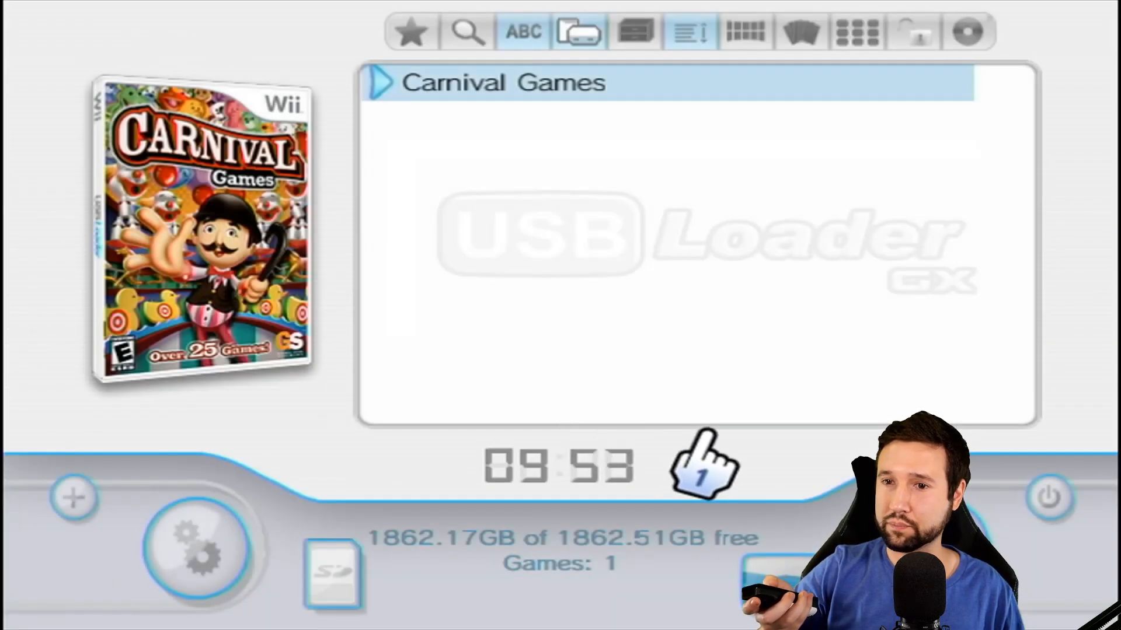
mouse_move(629, 358)
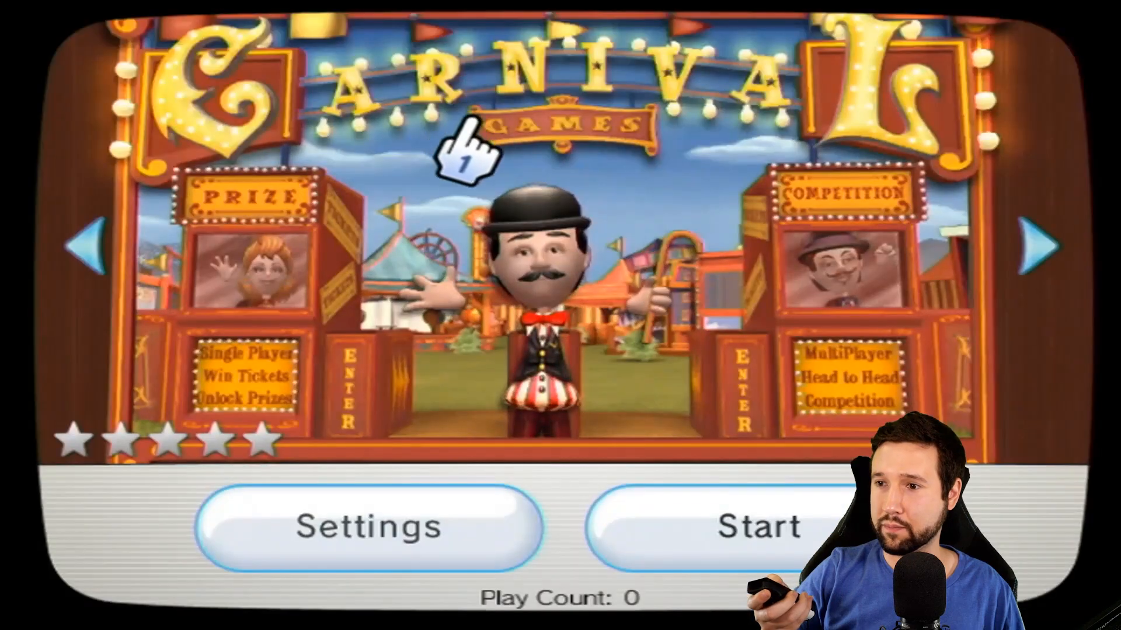
Start Carnival Games from its launch screen, reaching the wrist-strap safety screen.
left_click(727, 528)
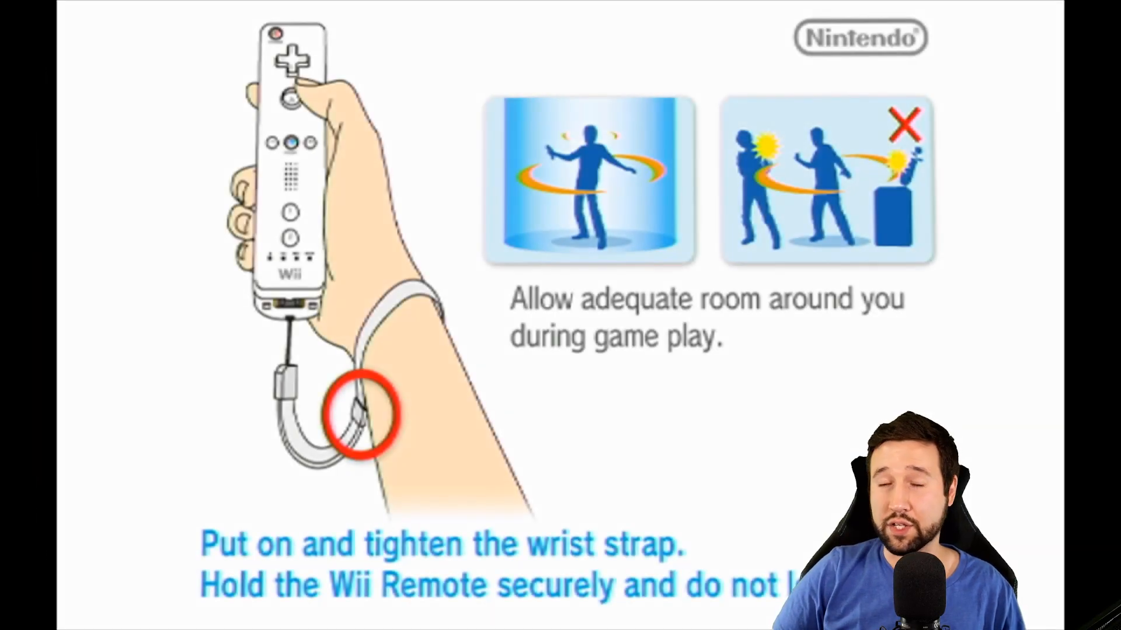